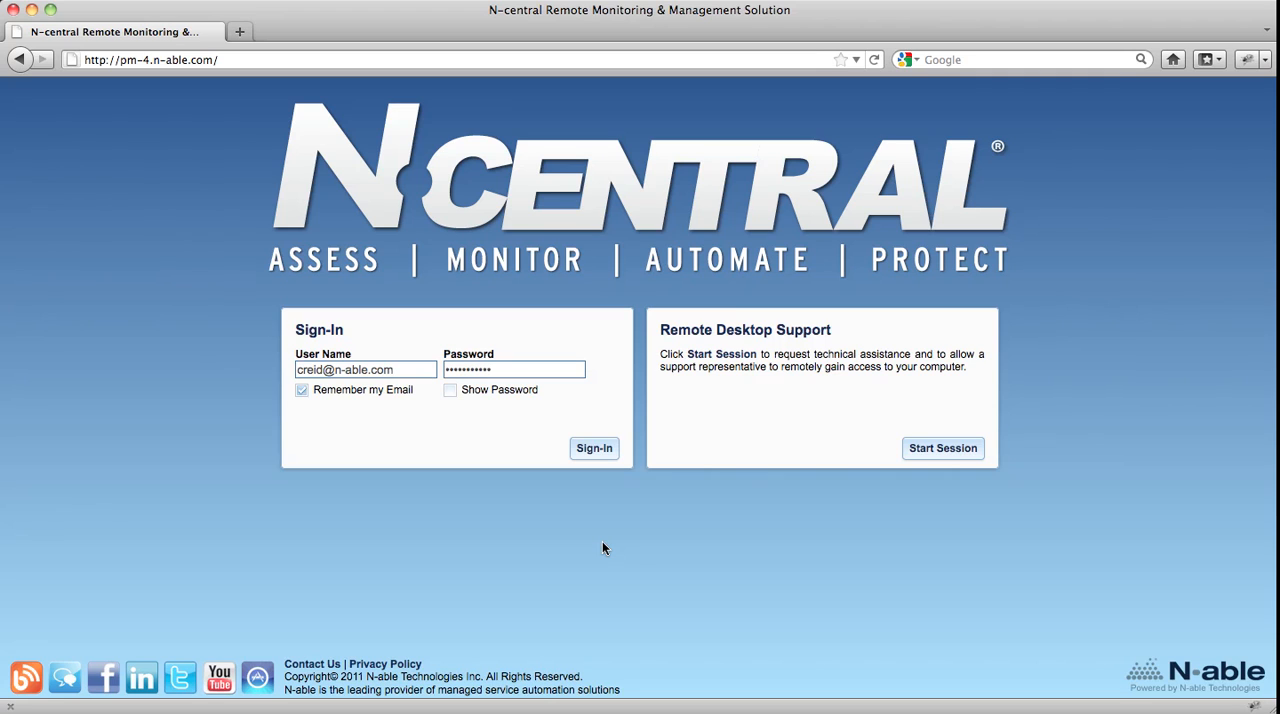
- Sign in to the N-central server and open the All Devices view
click(593, 448)
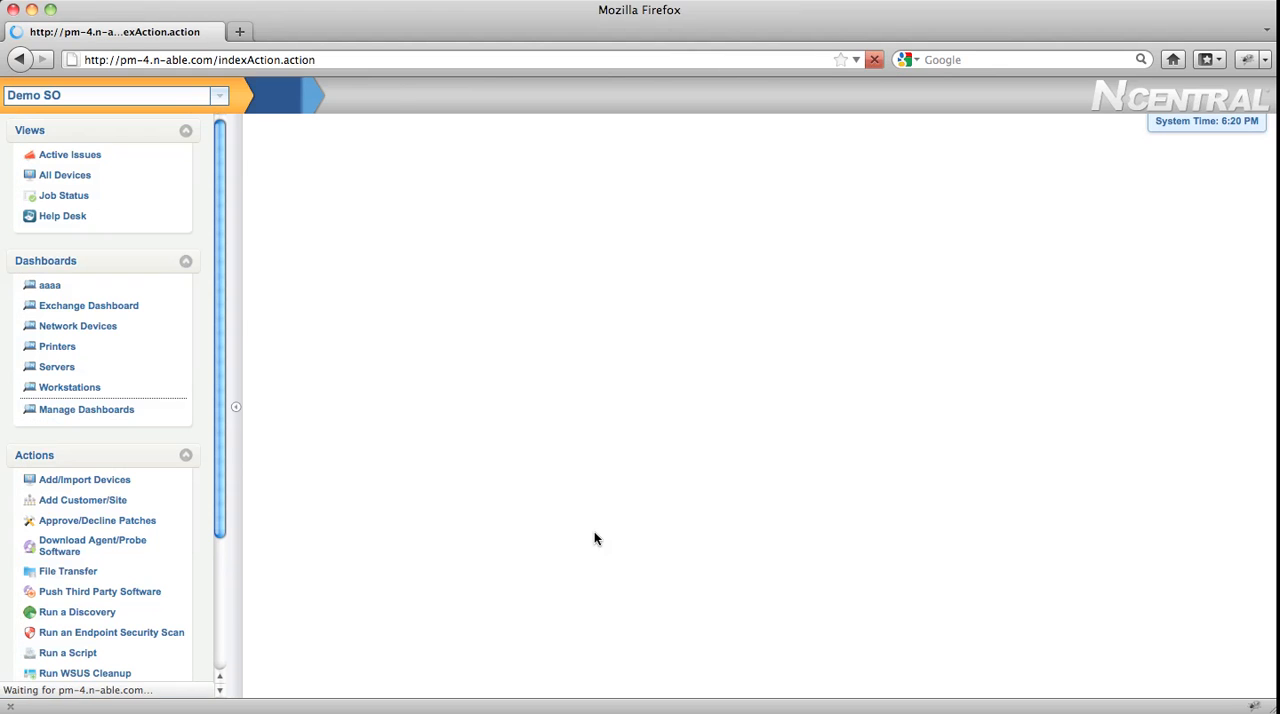
click(65, 174)
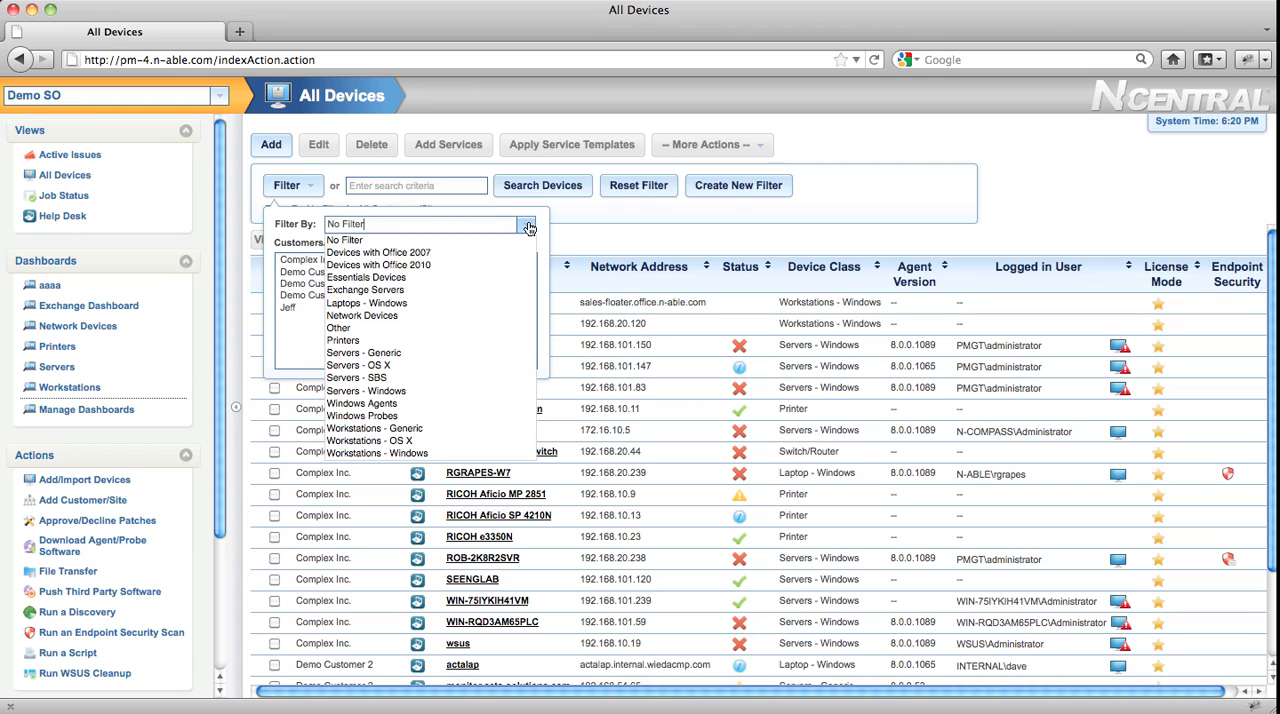
- Apply the 'Devices with Office 2007' filter and select all three listed devices
click(378, 252)
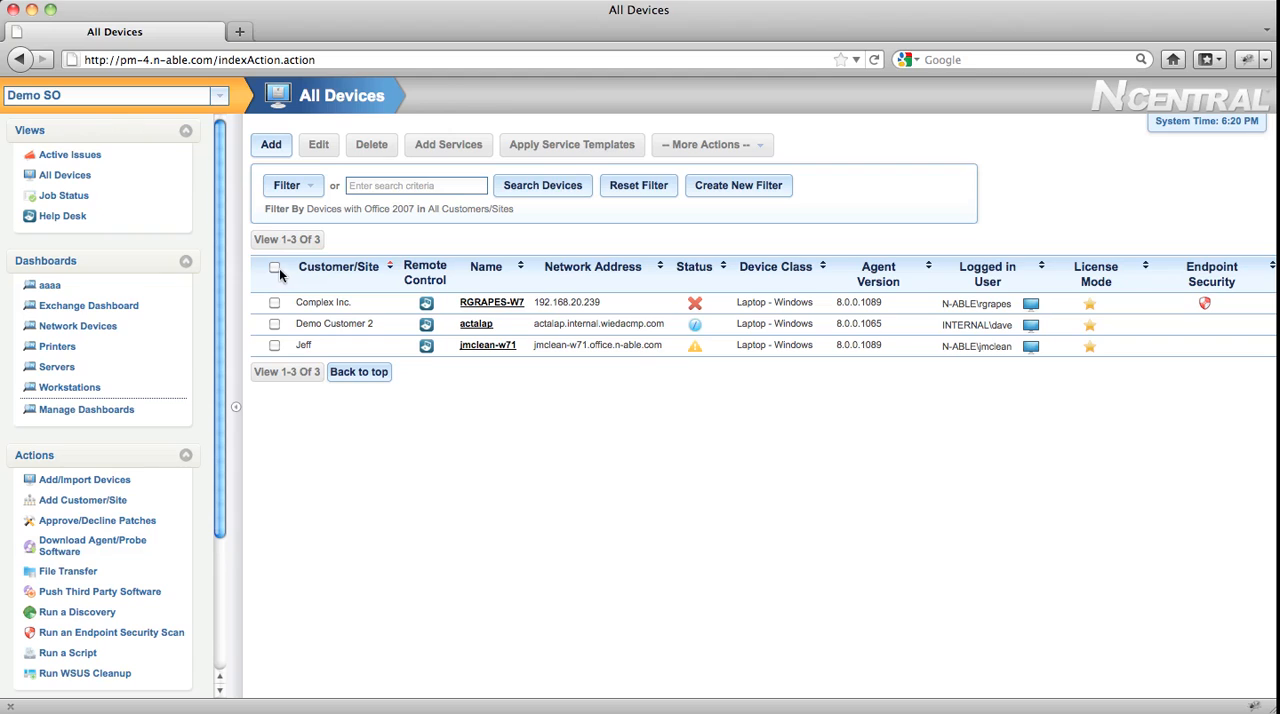
click(275, 267)
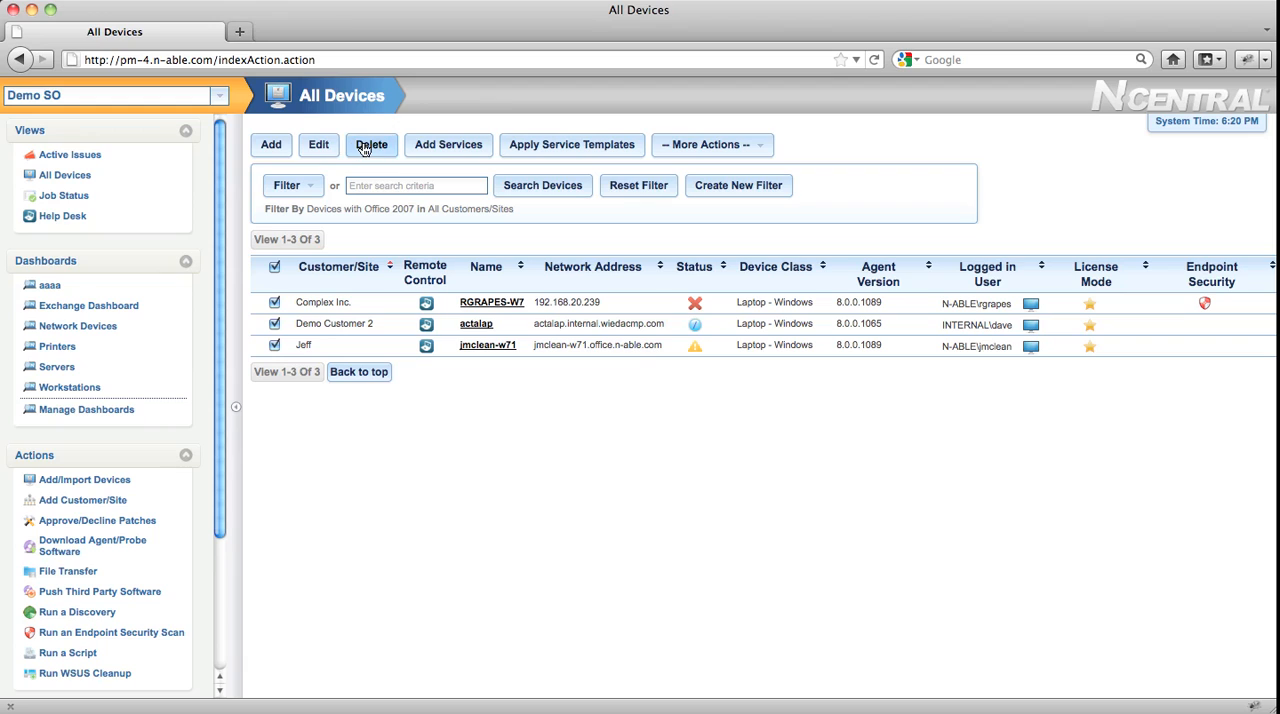
mouse_move(571, 144)
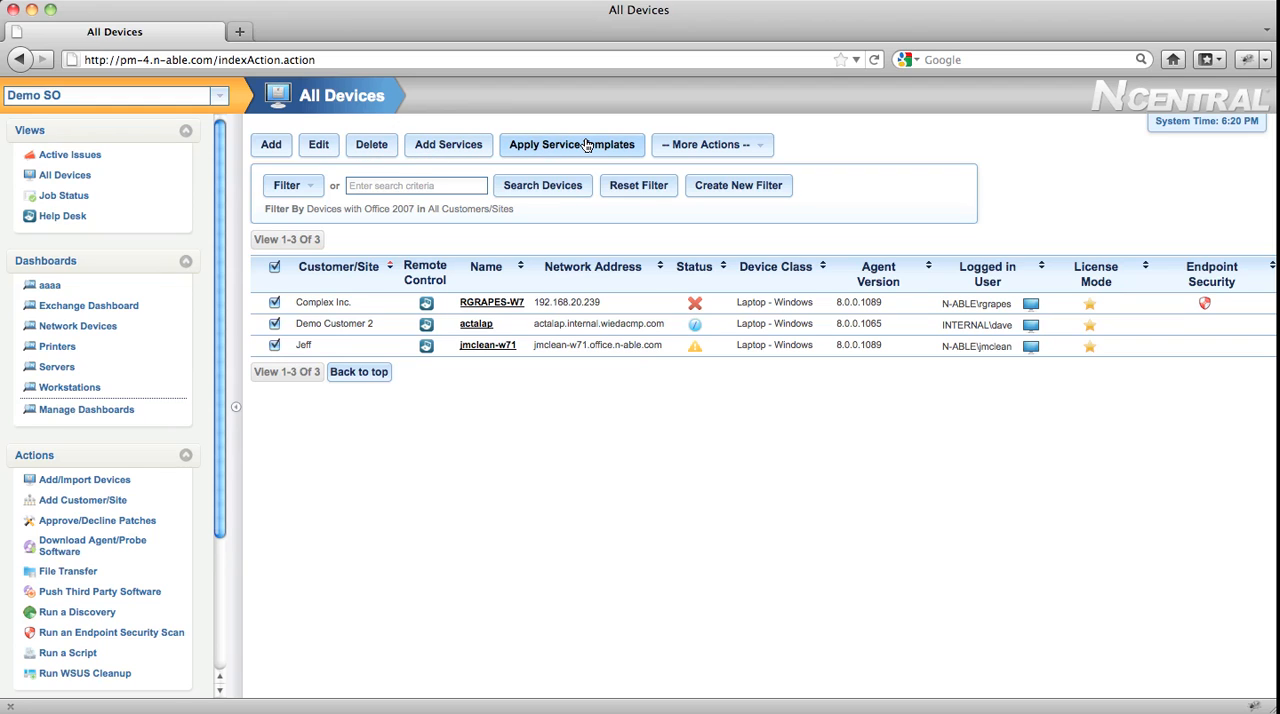
click(710, 144)
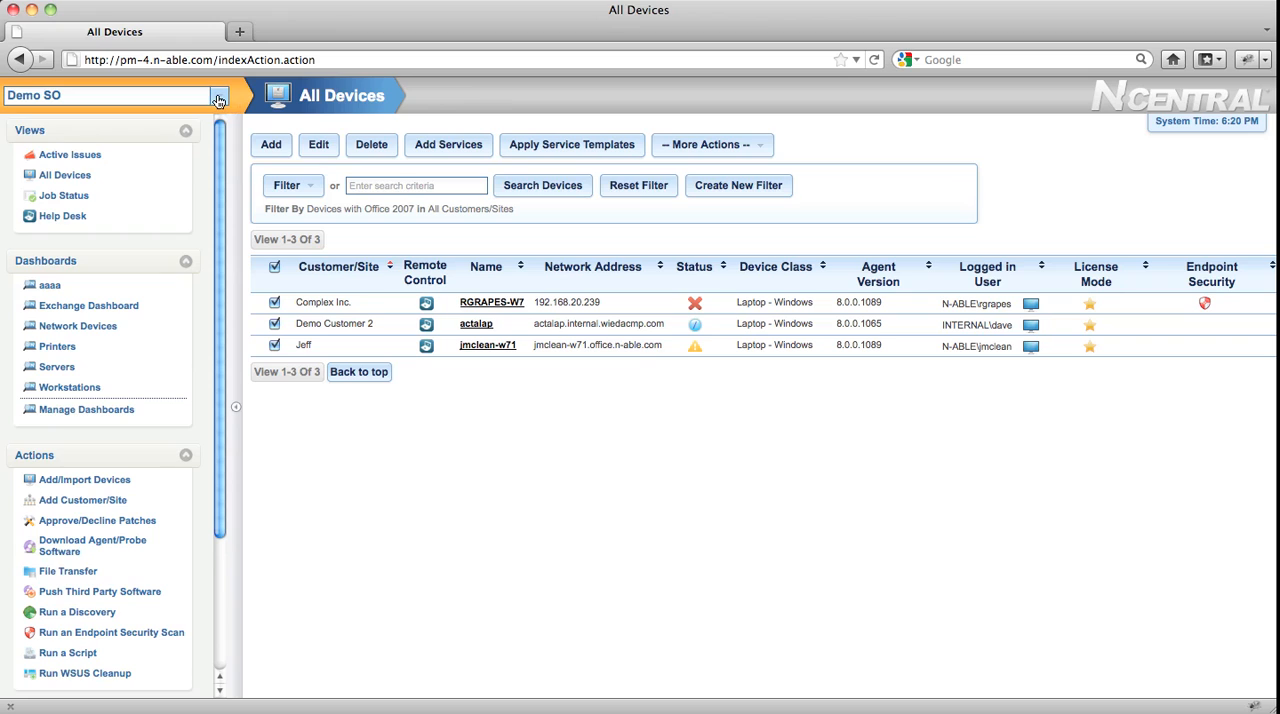
- Switch the customer scope to Complex Inc., leaving only RGRAPES-W7 listed
click(218, 99)
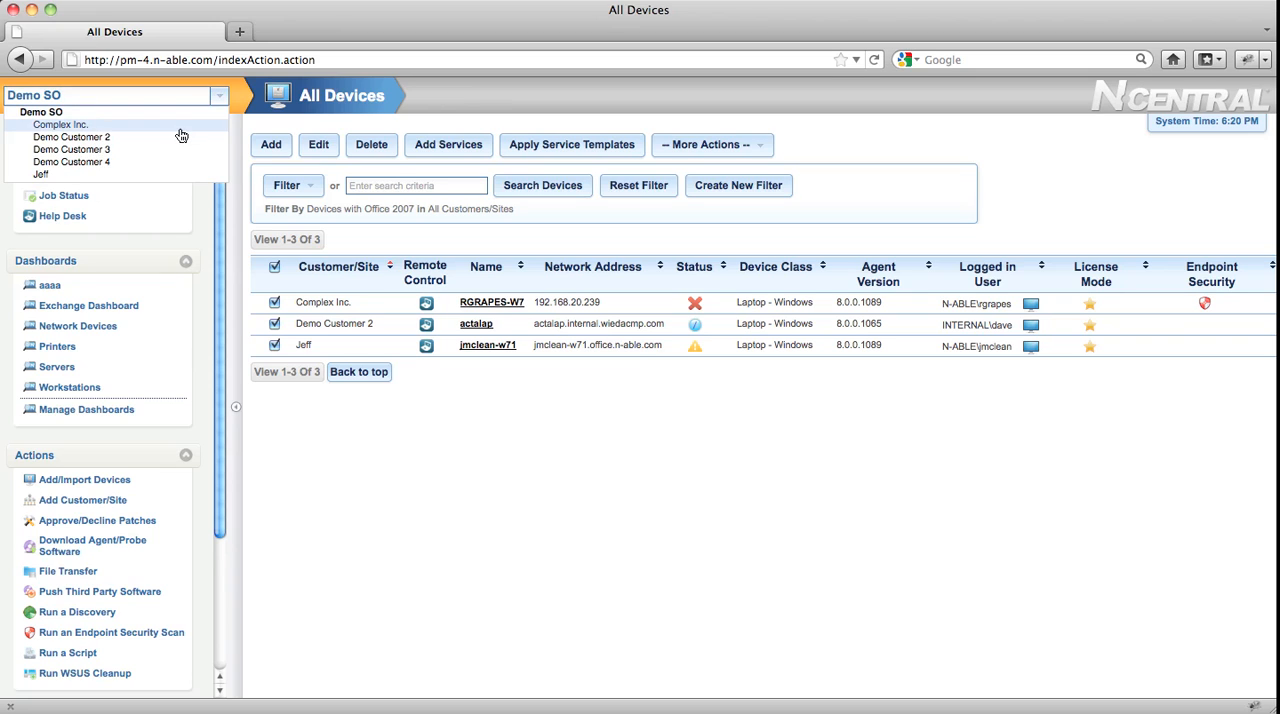
click(59, 124)
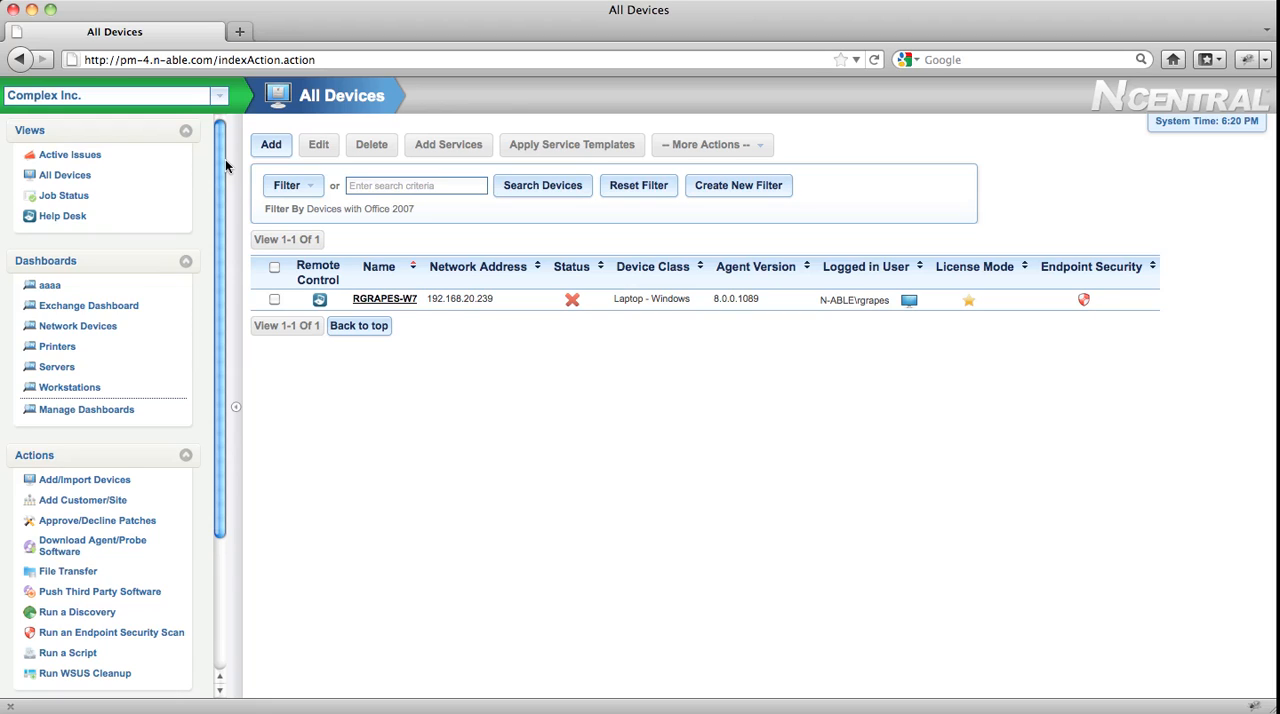
mouse_move(217, 113)
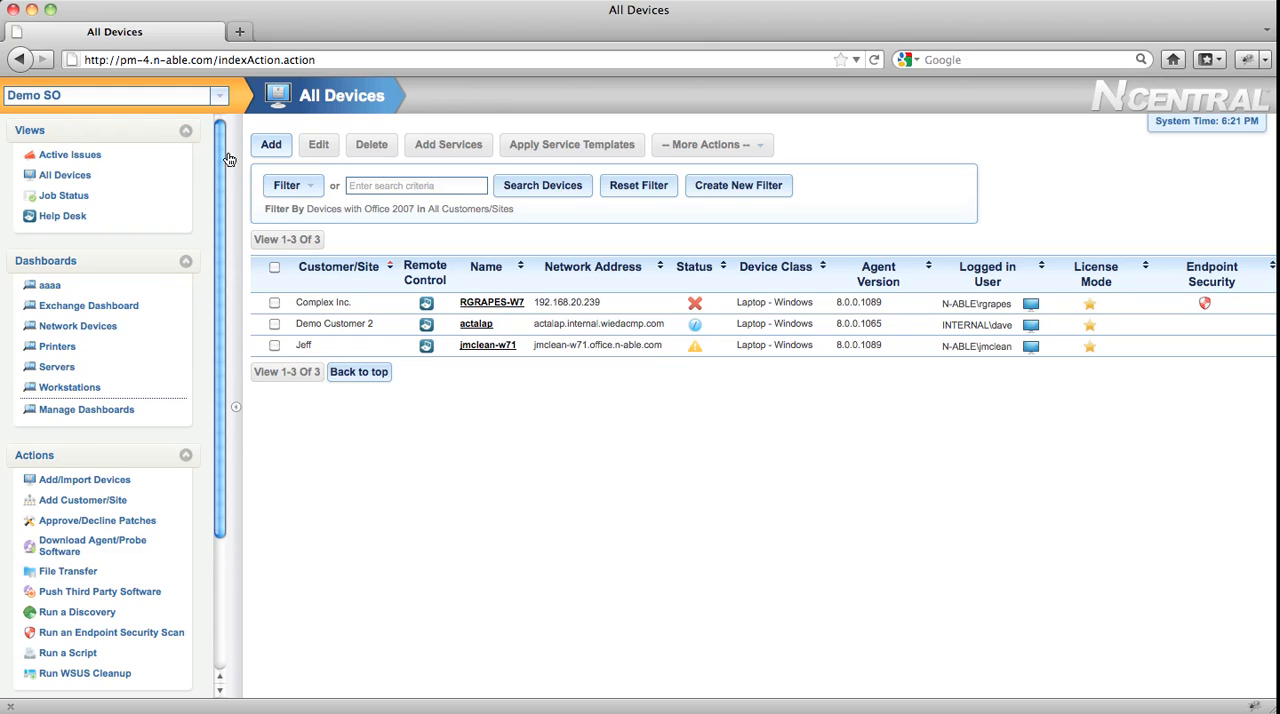
mouse_move(141, 148)
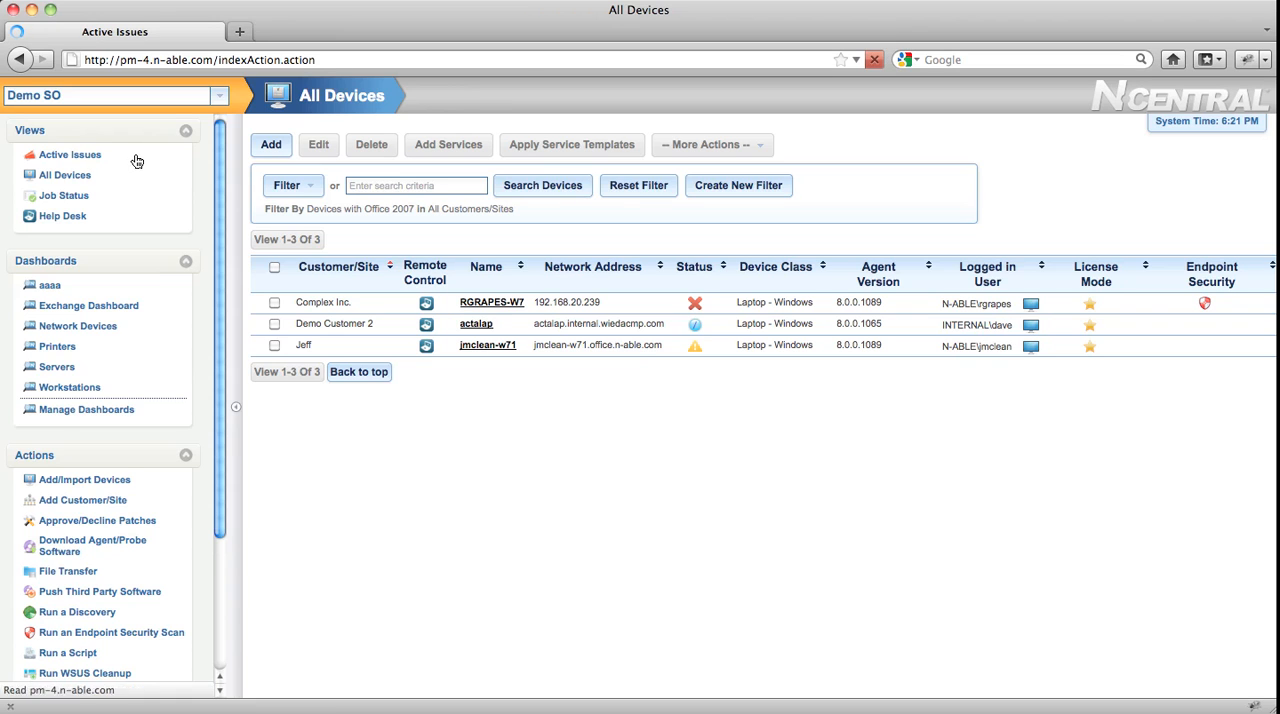
- Visit Active Issues, All Devices and Job Status, ending on the Help Desk page
click(70, 154)
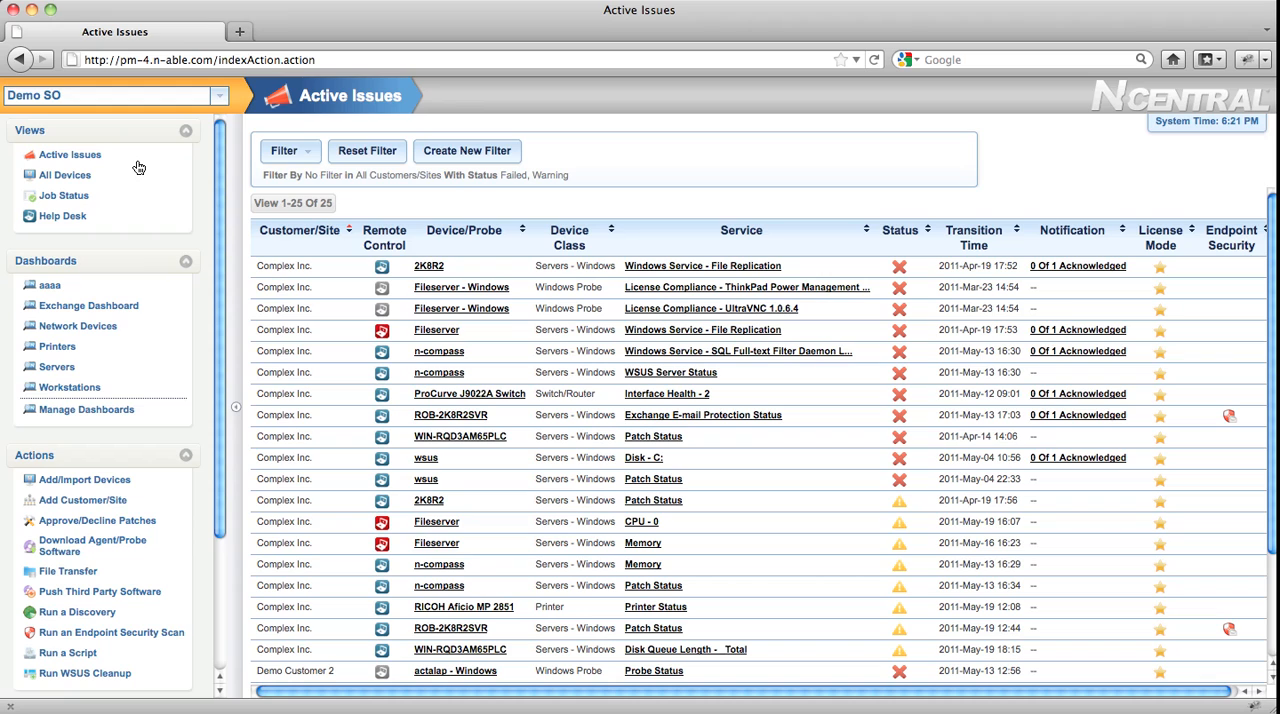
mouse_move(133, 169)
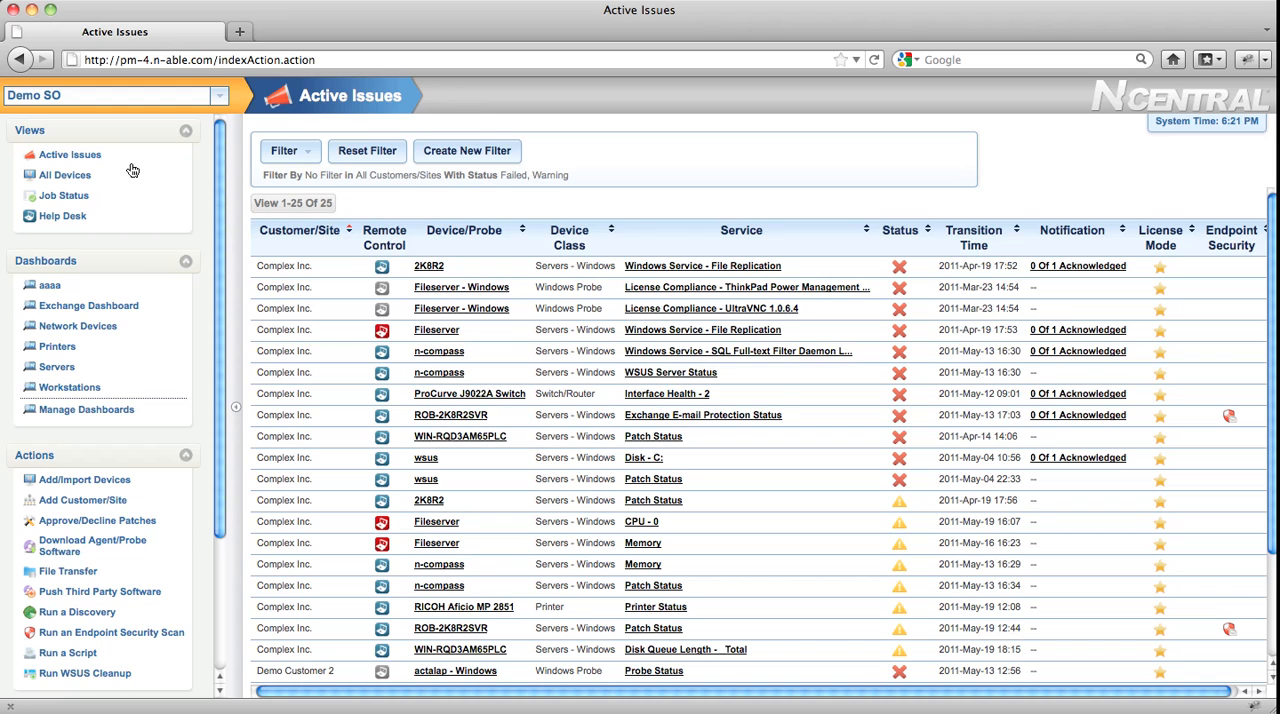
click(66, 175)
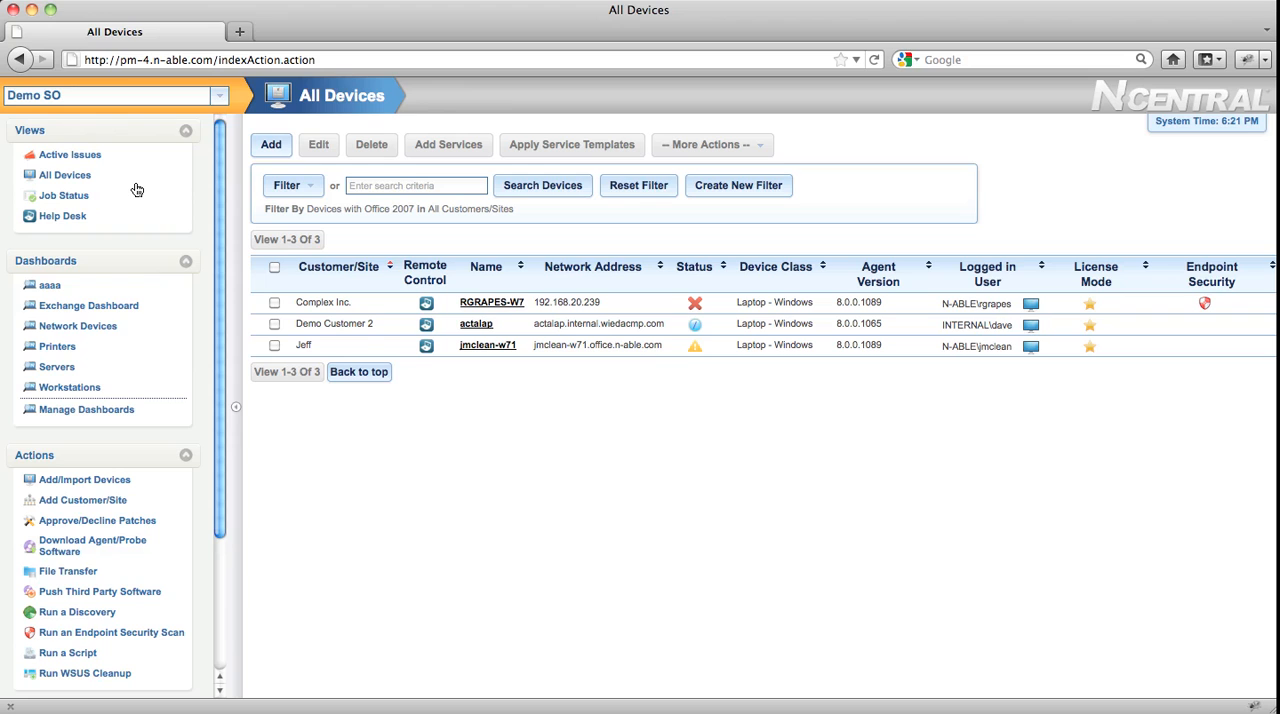
click(63, 195)
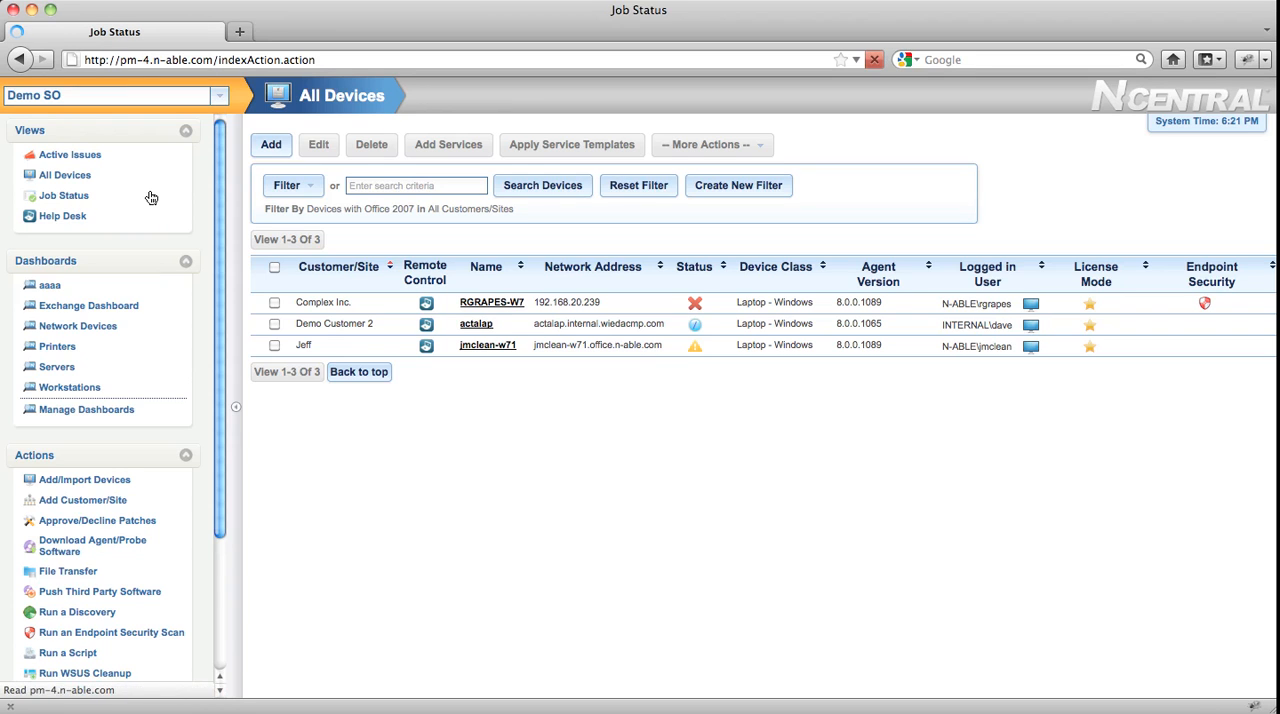
click(63, 195)
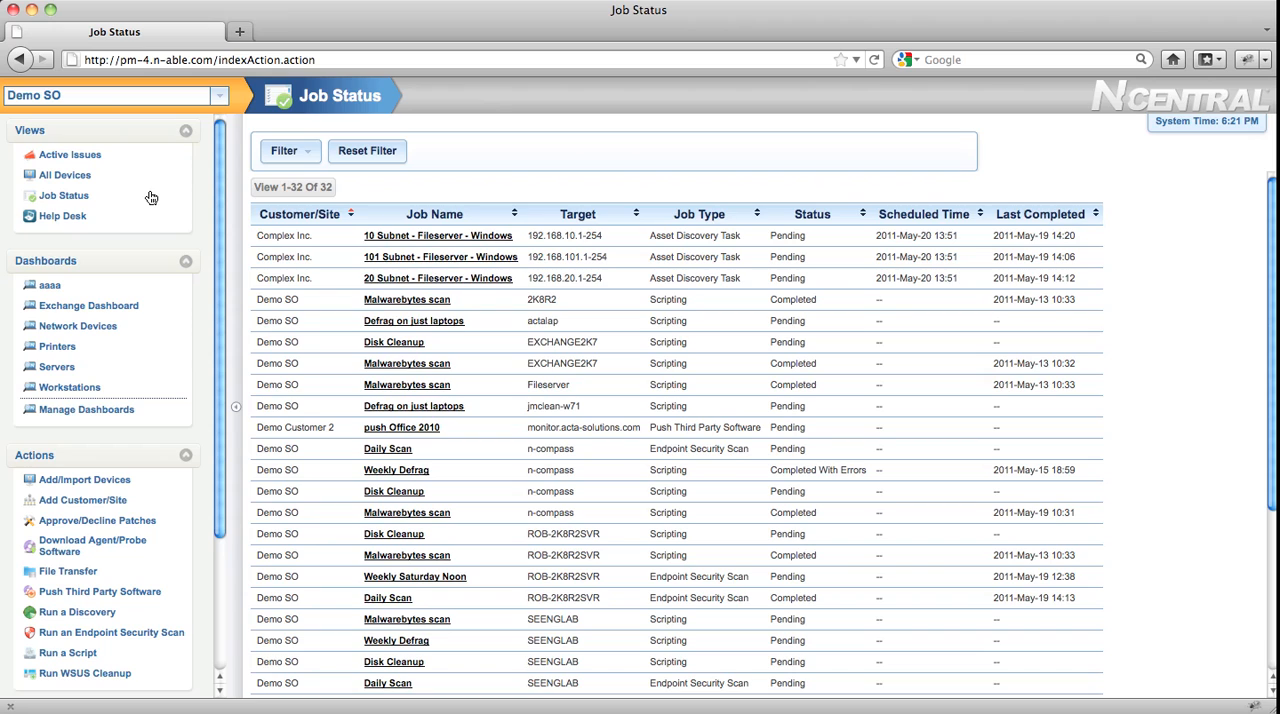
click(62, 216)
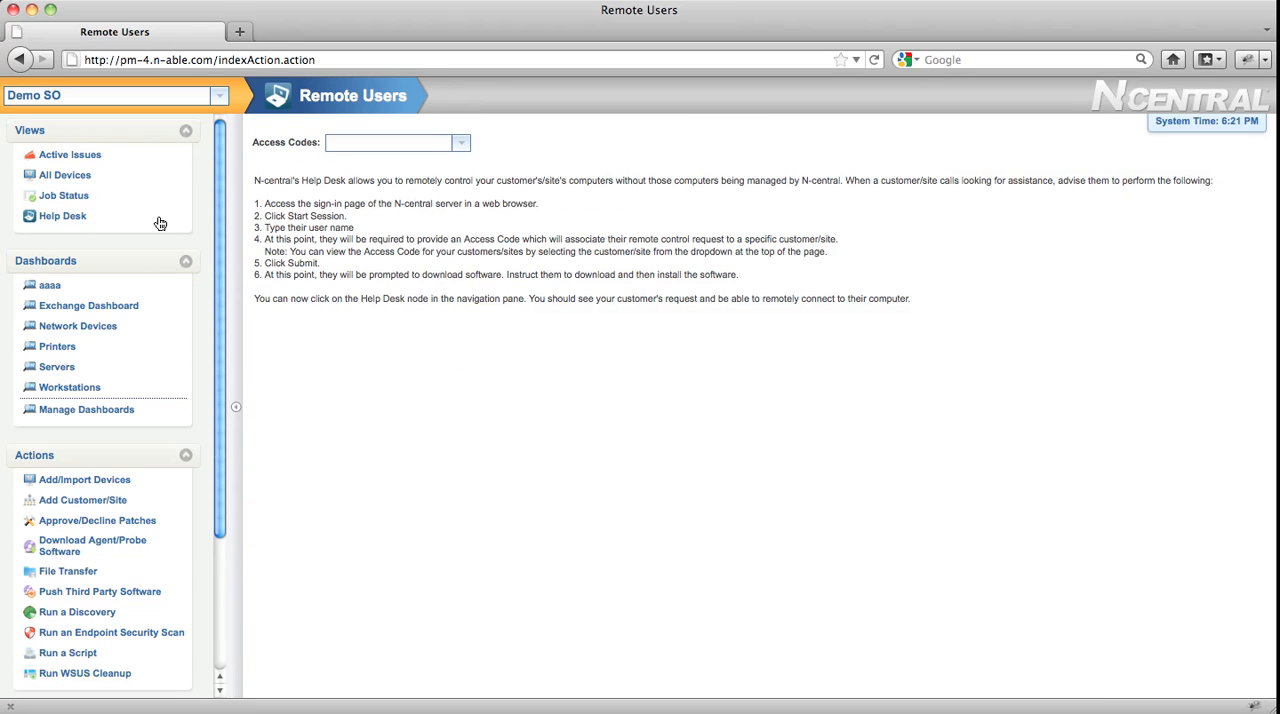
- Follow the customer access code link on the Help Desk Remote Users page
click(388, 142)
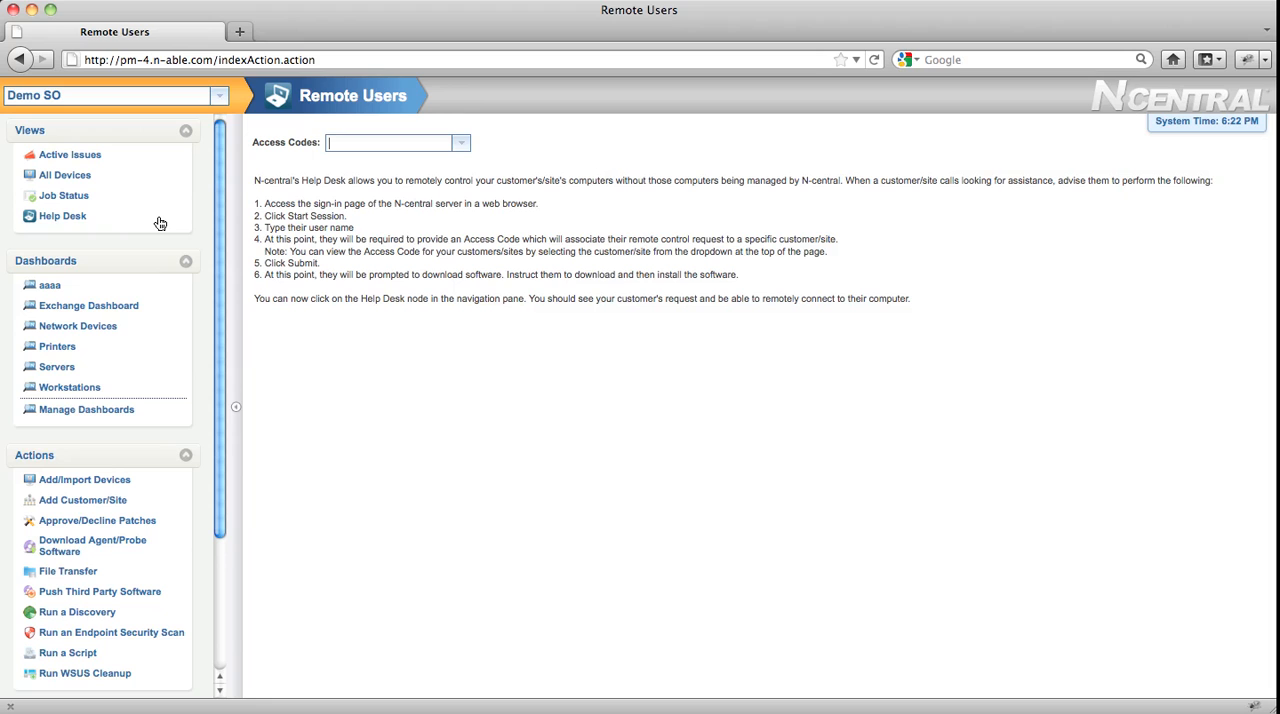
mouse_move(57, 367)
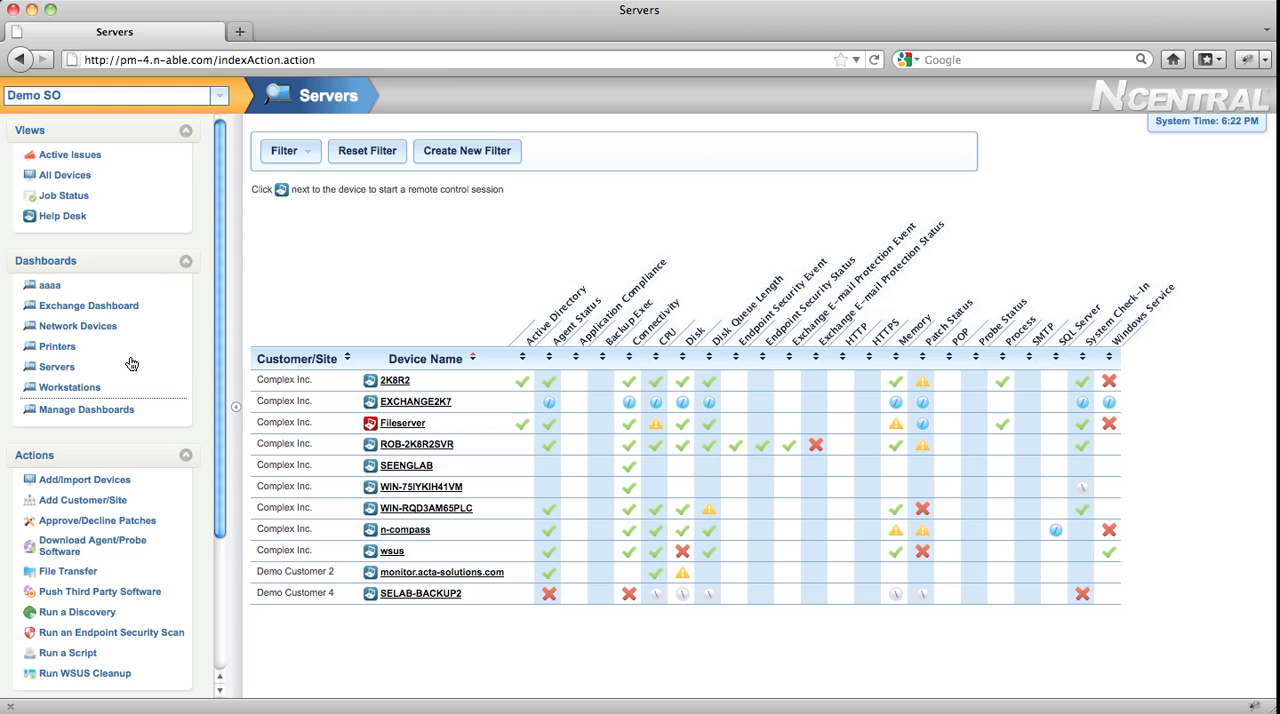
mouse_move(132, 479)
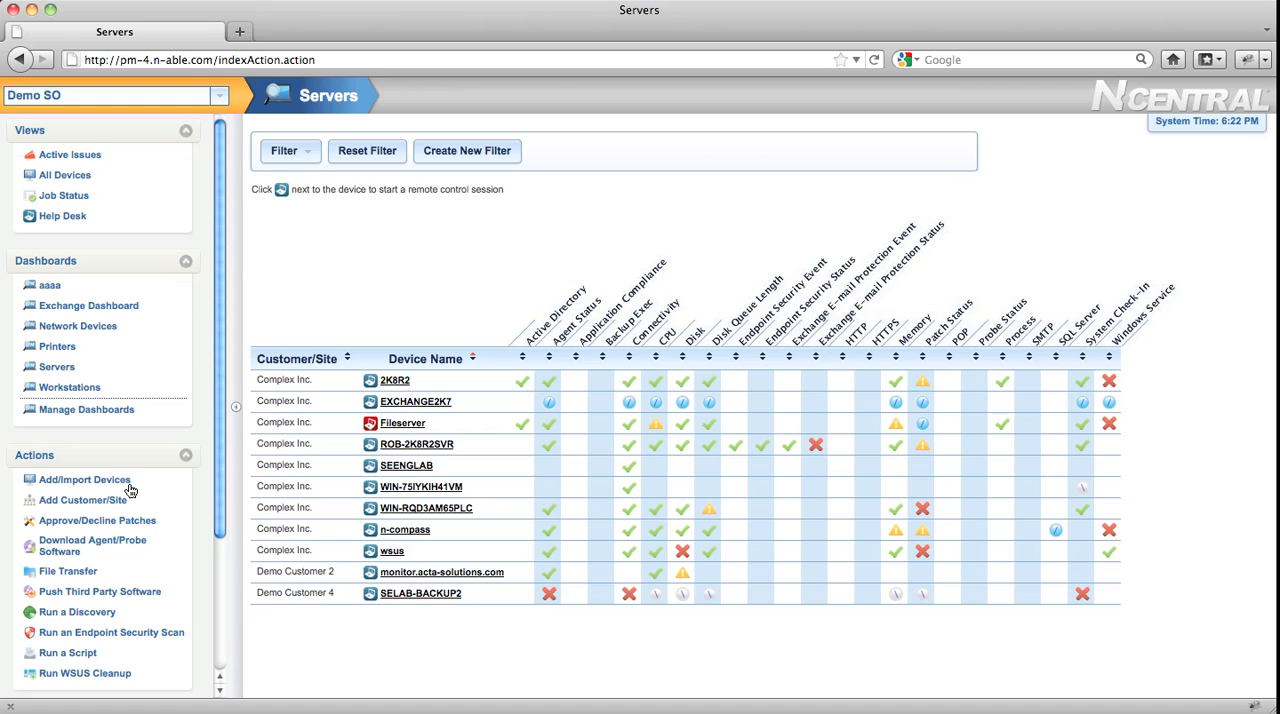
mouse_move(82, 499)
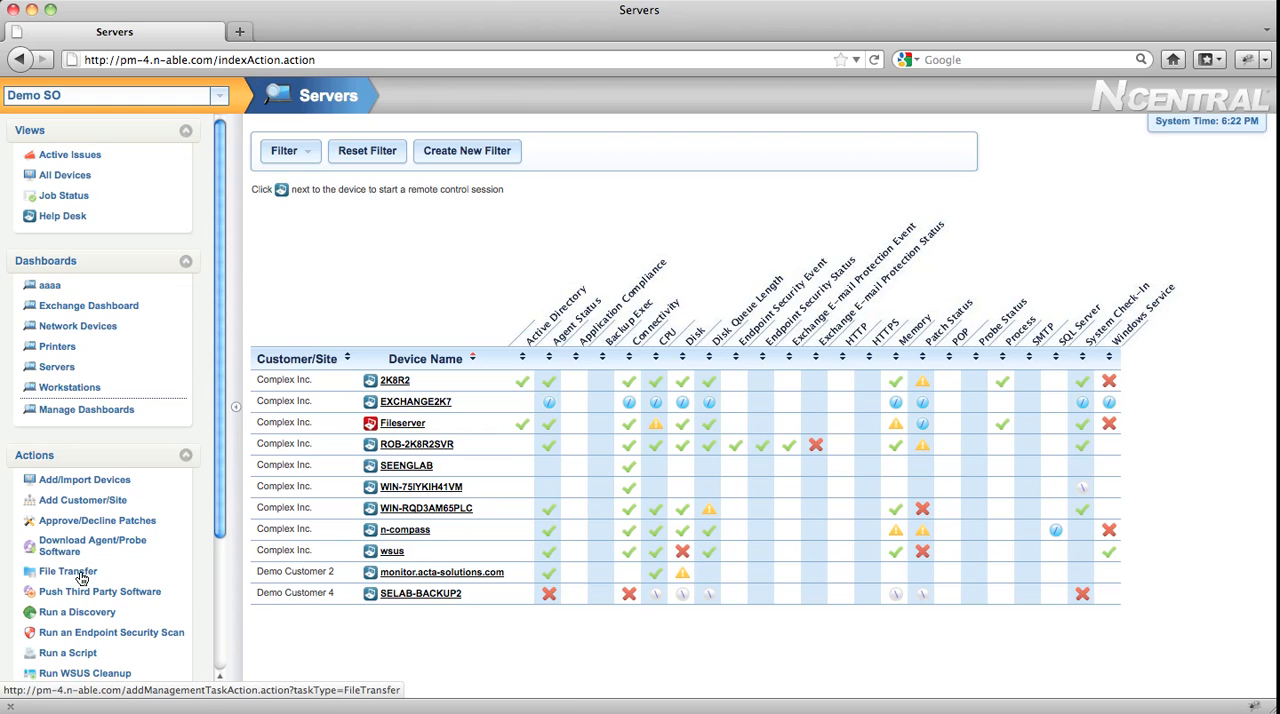
mouse_move(90, 637)
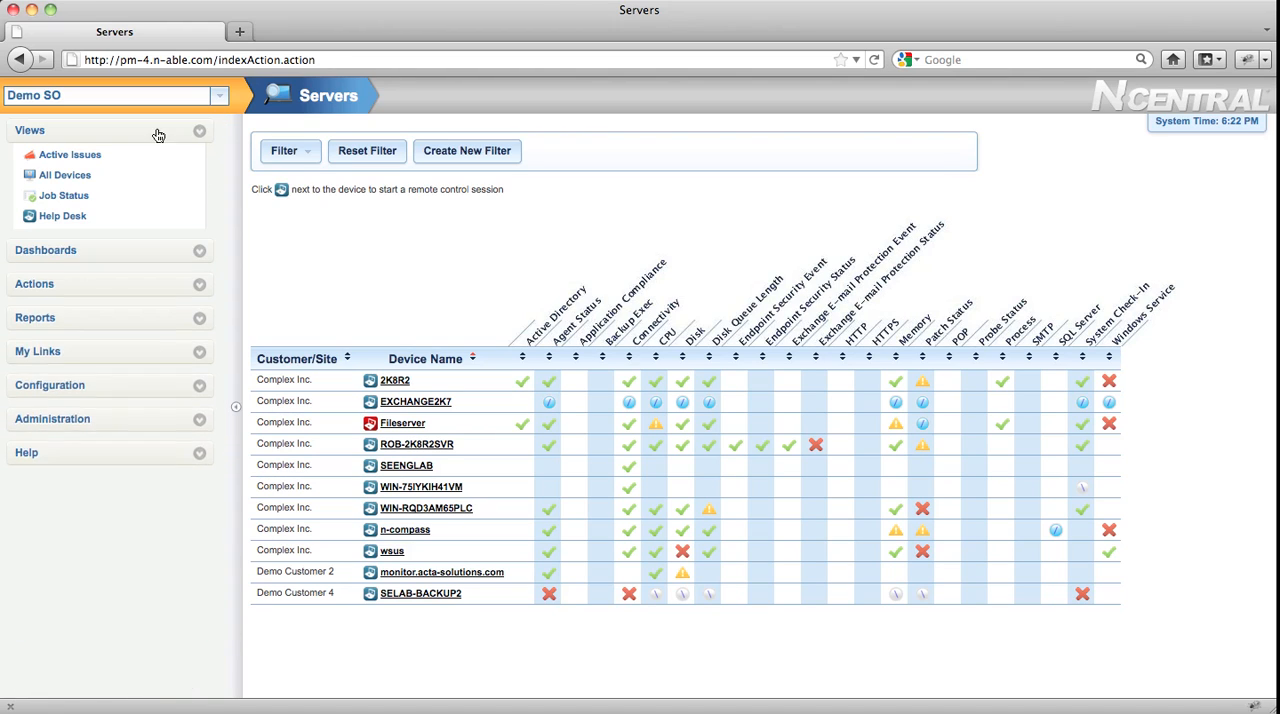
- Expand and collapse the Views, My Links, Configuration and Administration menus, then open Getting Started
click(35, 231)
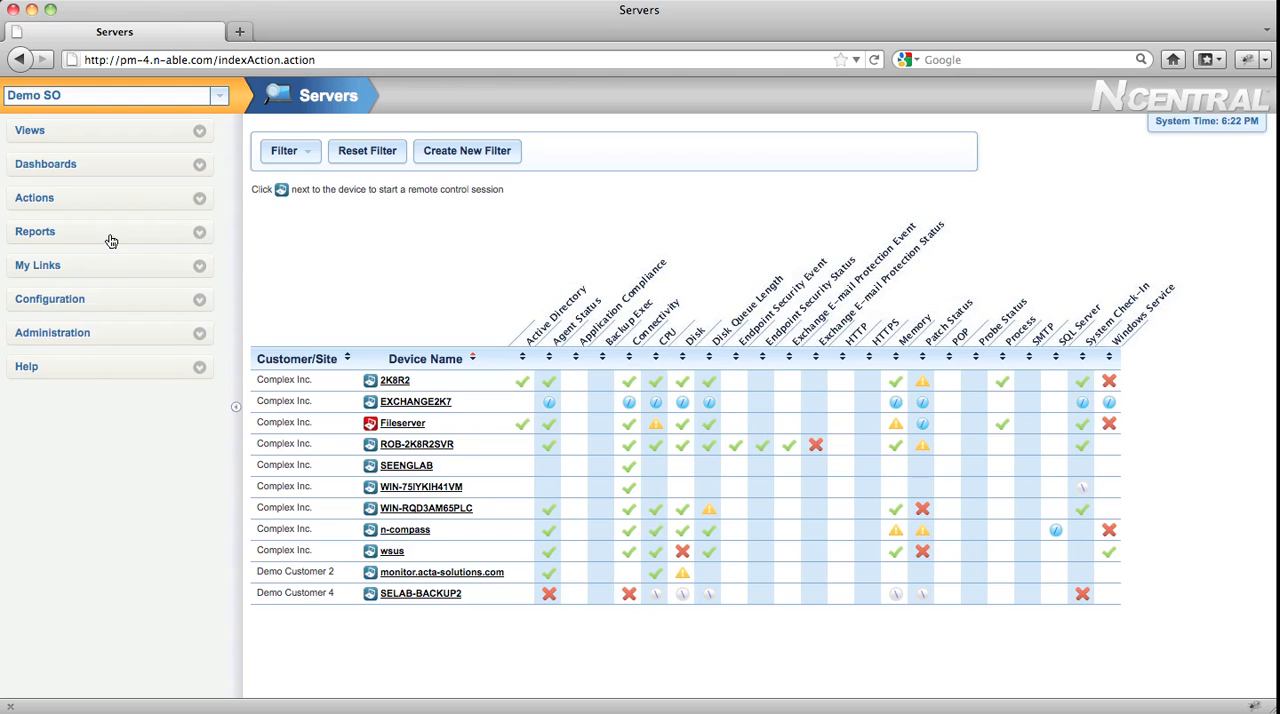
click(38, 265)
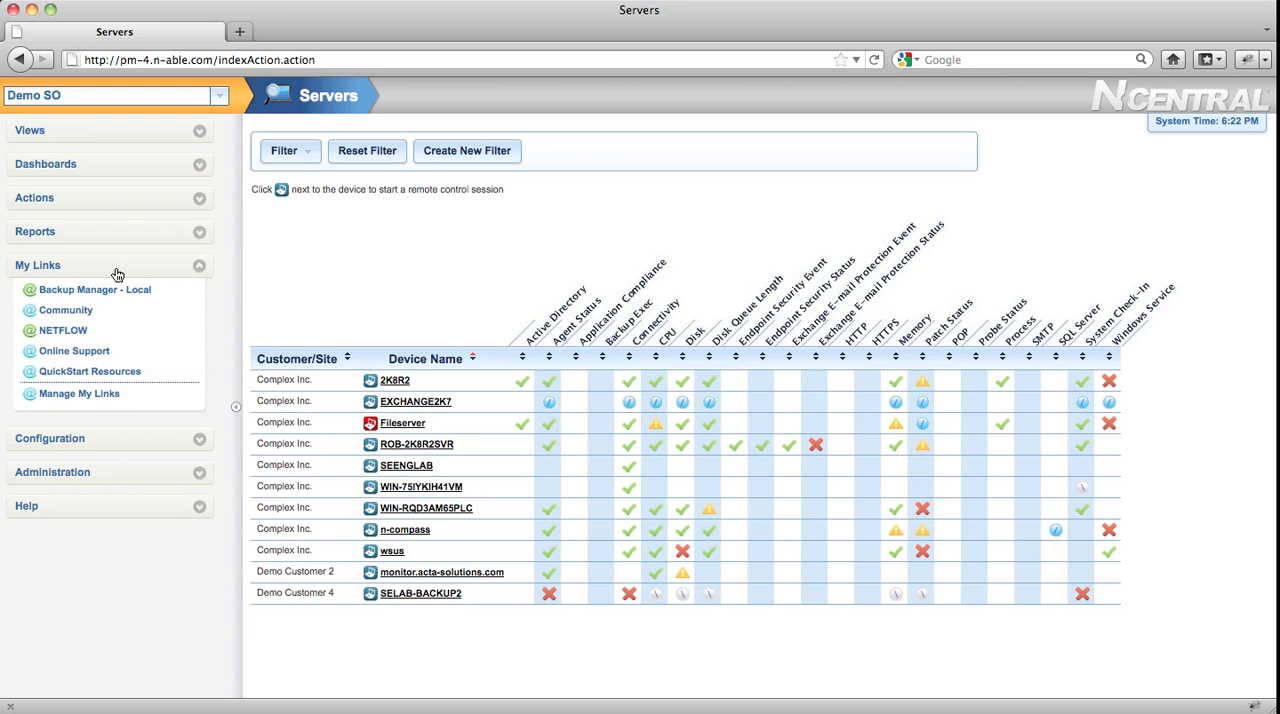
click(38, 265)
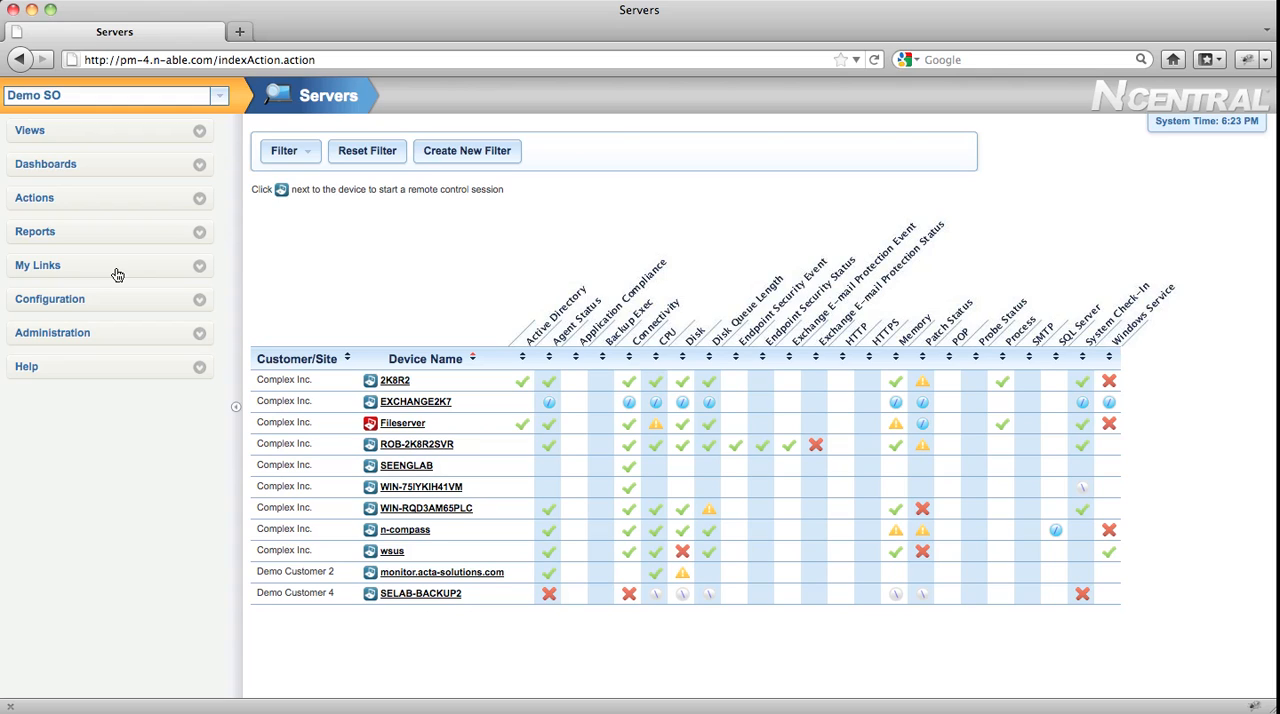
mouse_move(118, 302)
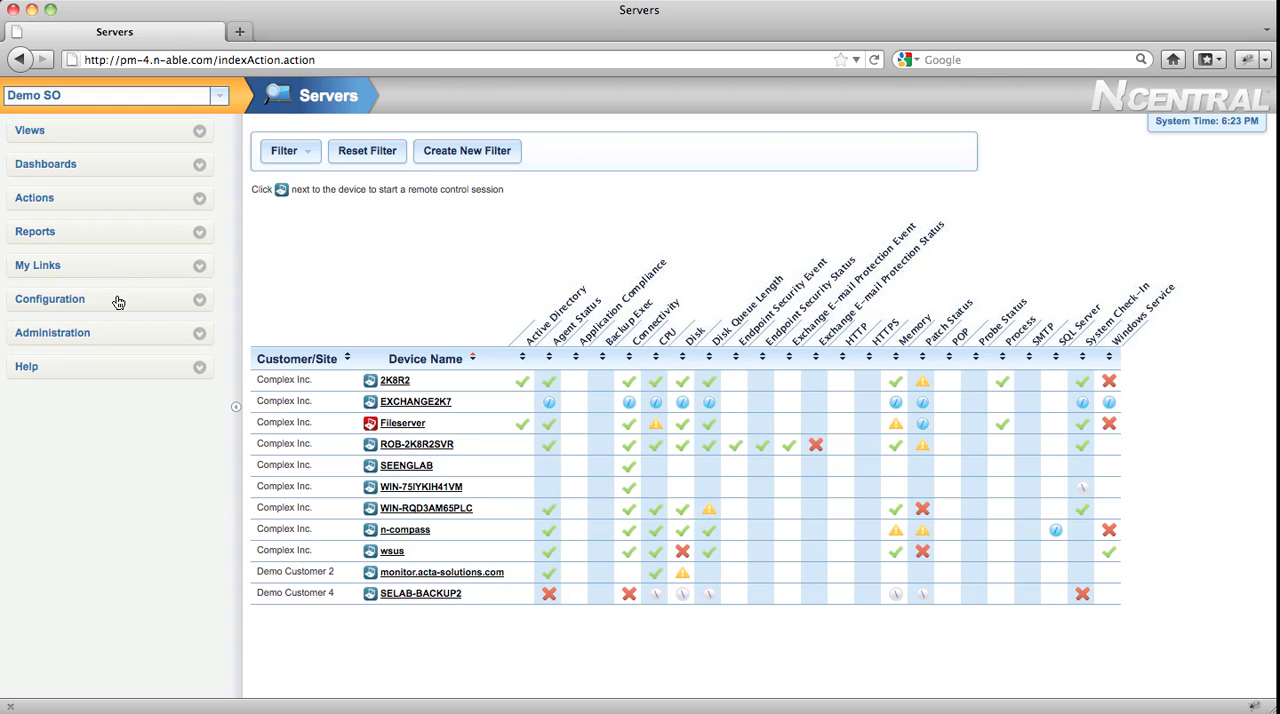
click(50, 299)
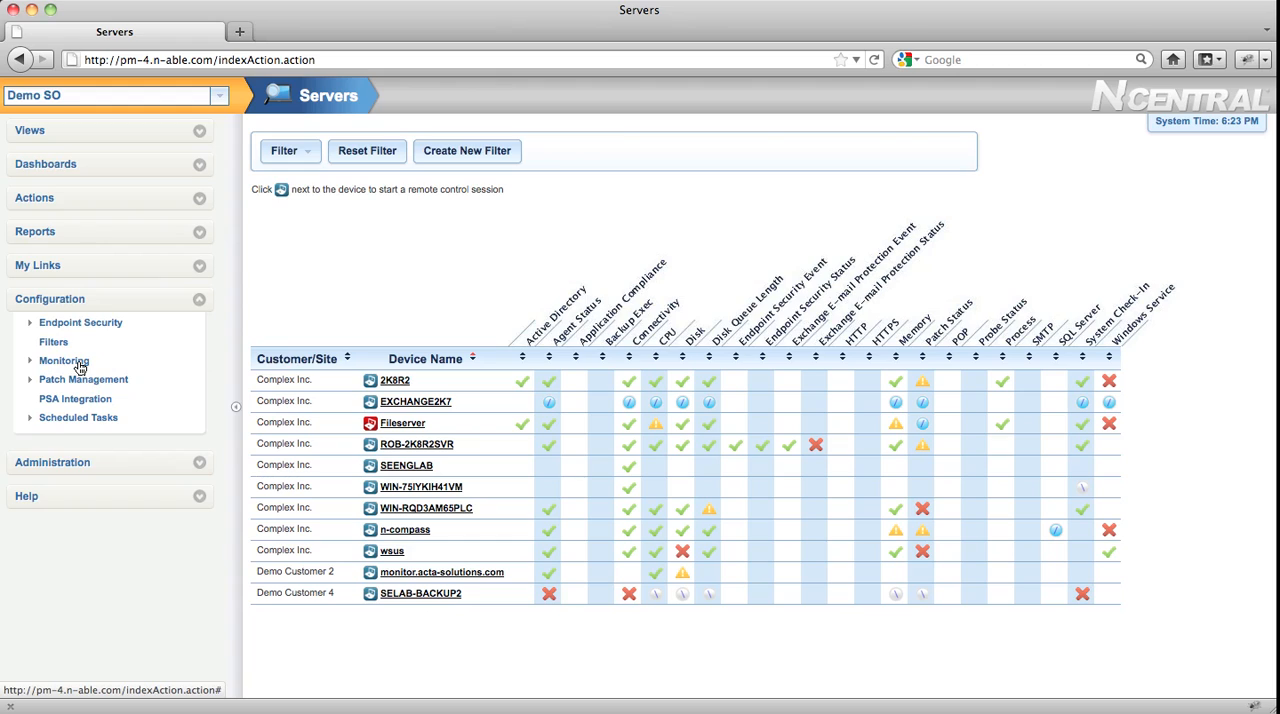
mouse_move(85, 385)
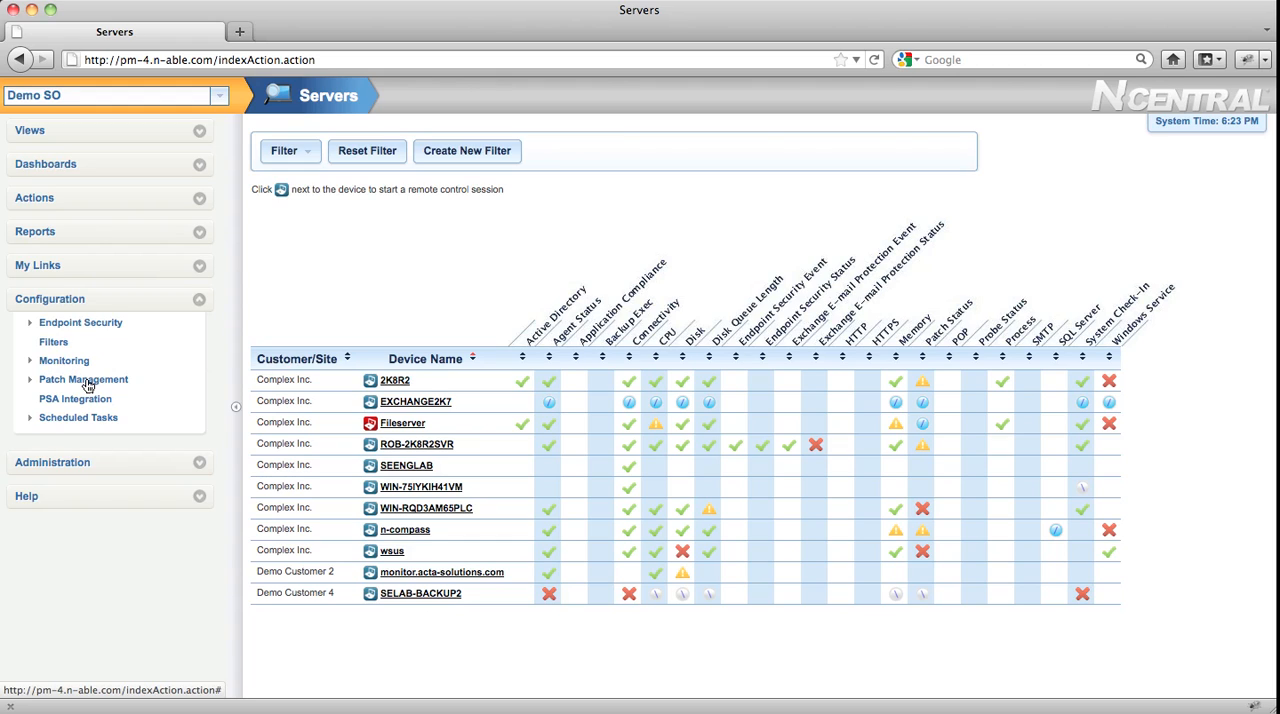
click(49, 298)
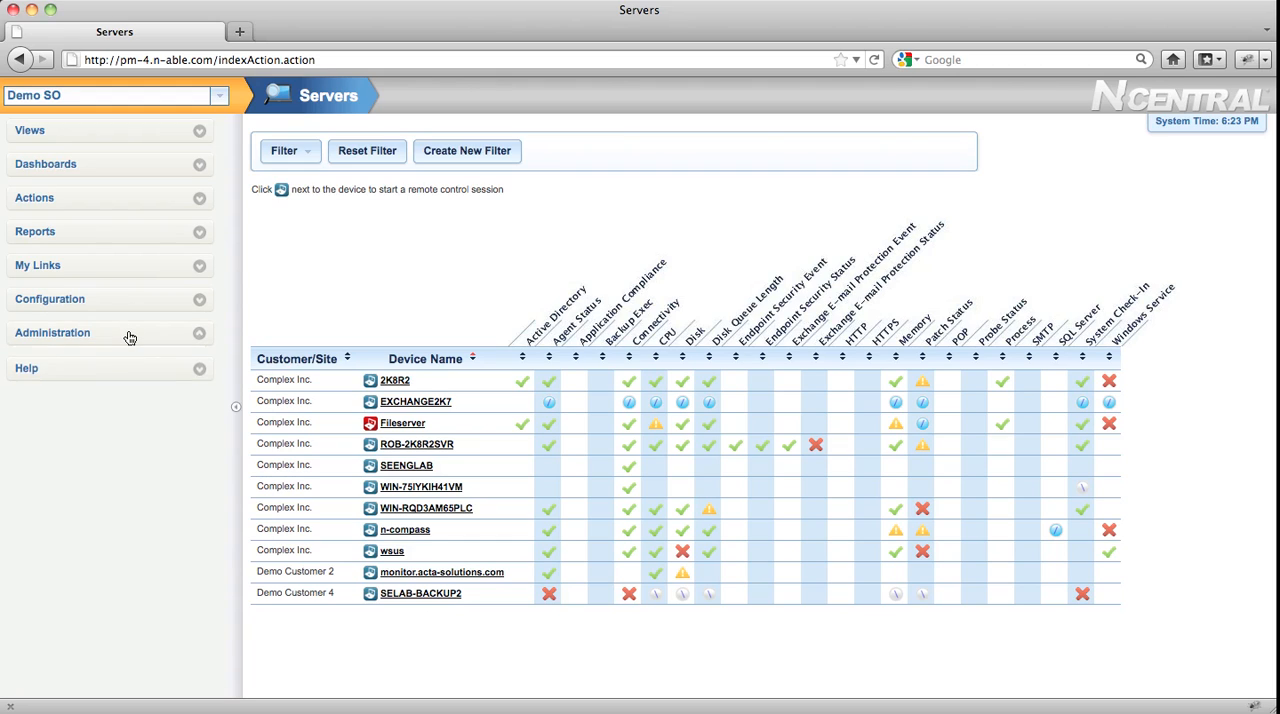
click(52, 332)
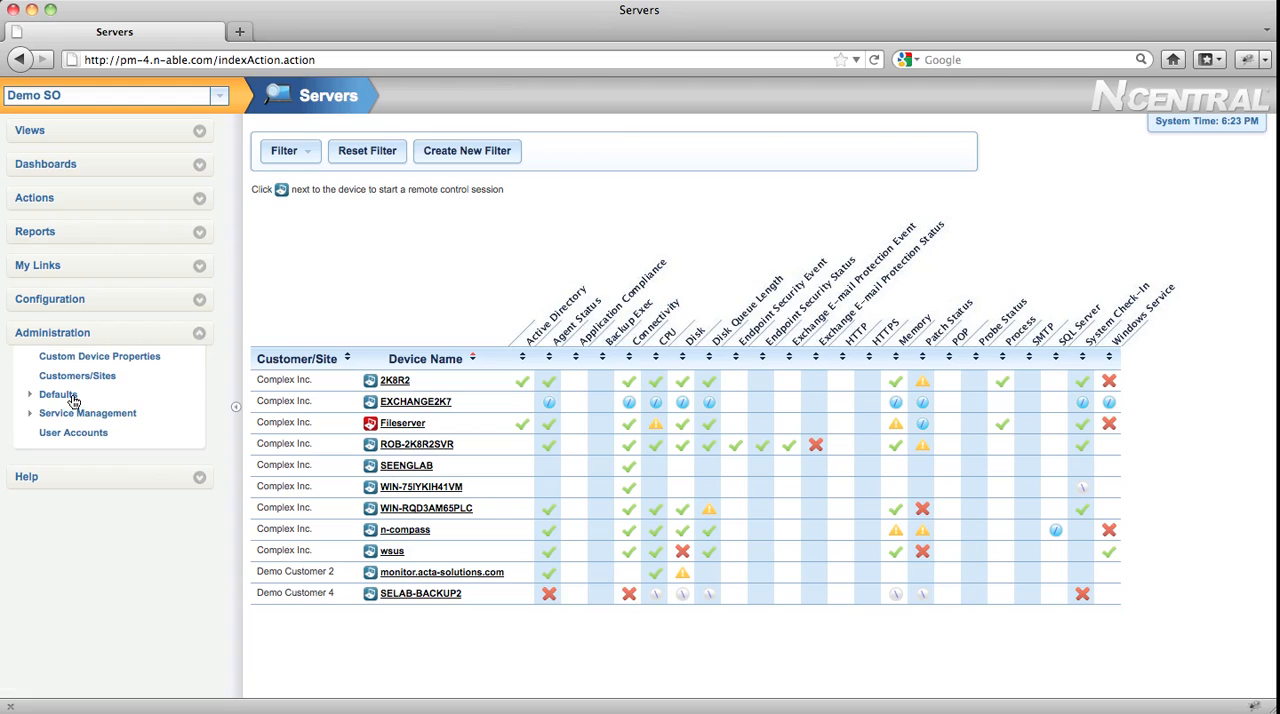
mouse_move(87, 412)
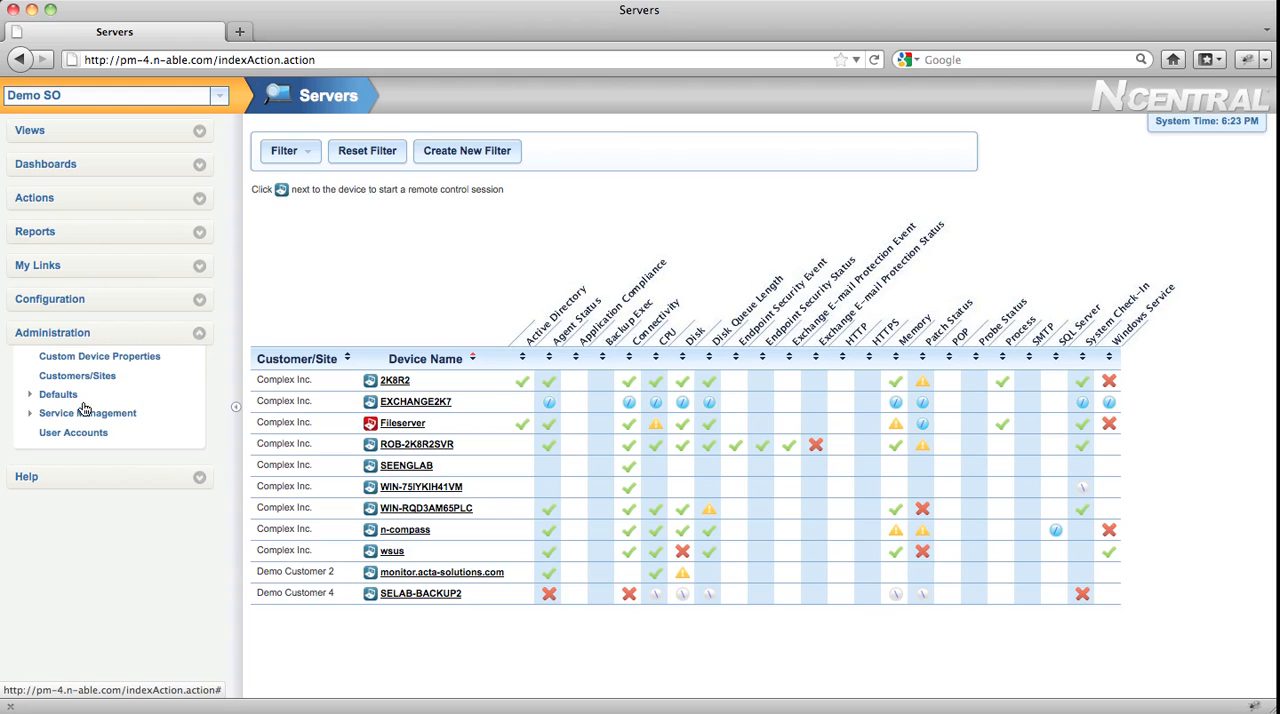
mouse_move(88, 413)
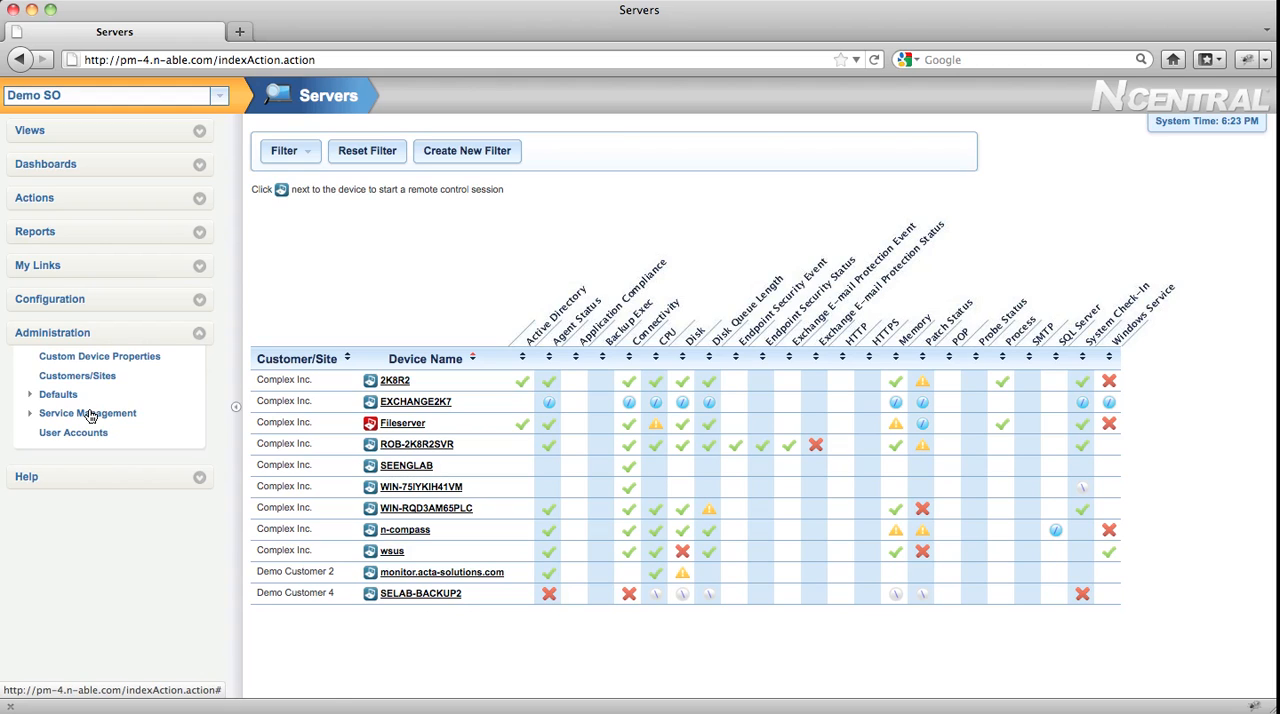
click(26, 365)
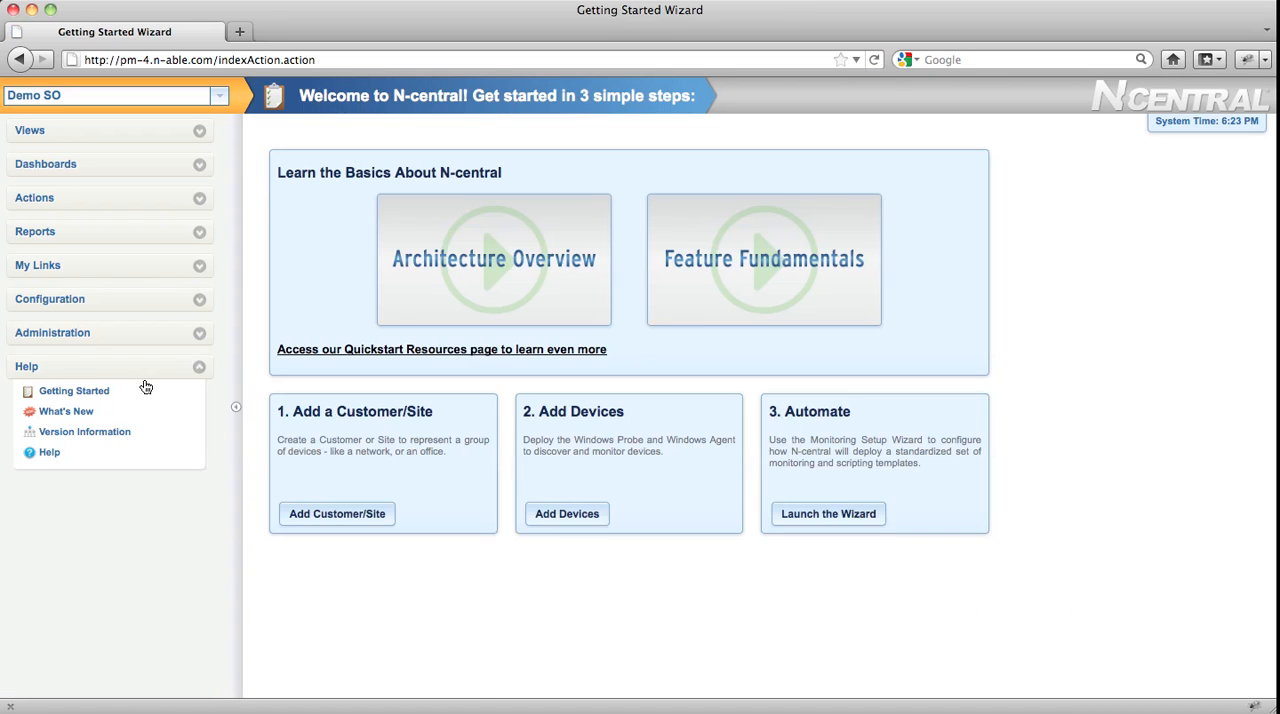
- Load What's New for N-central 8.0, then view and dismiss Version Information
click(66, 411)
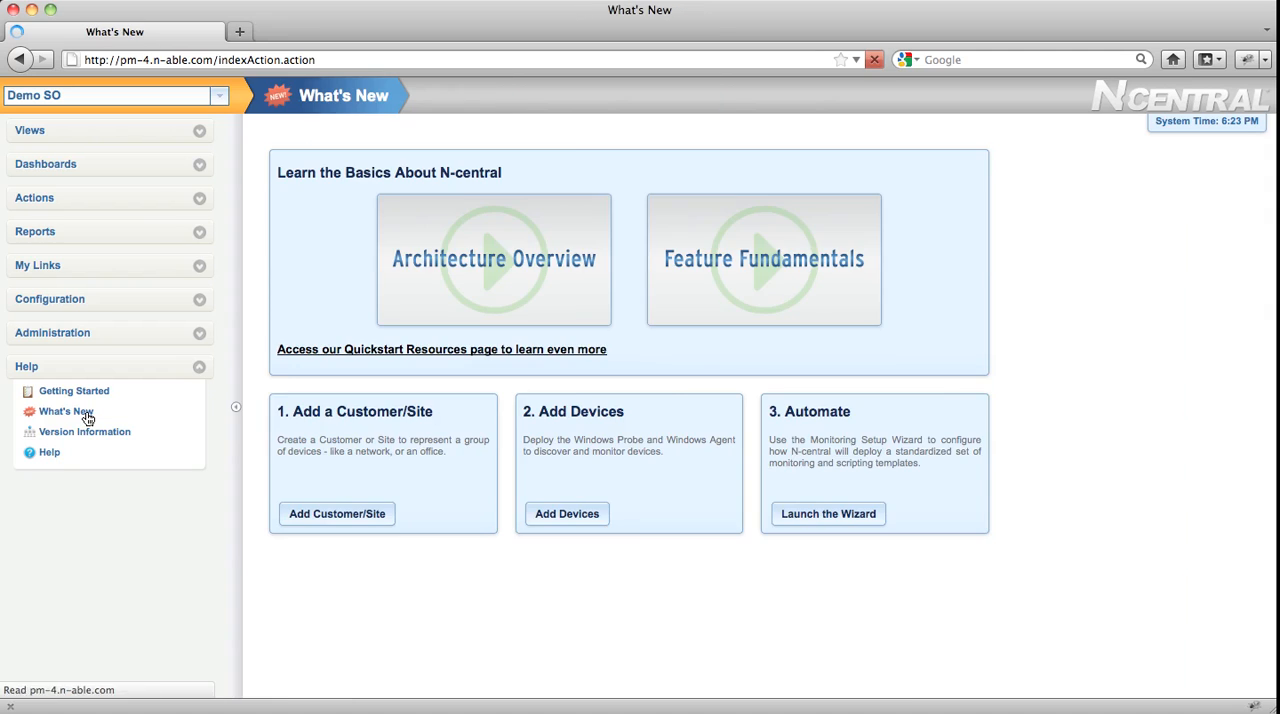
click(64, 411)
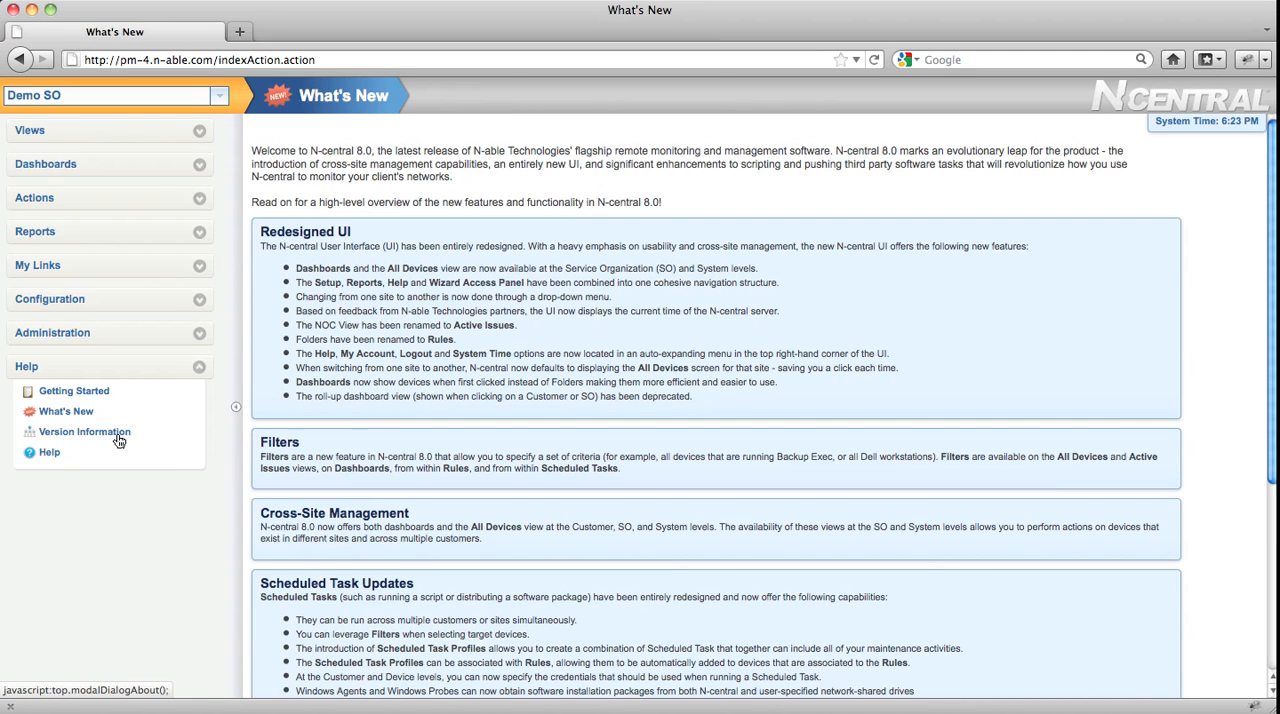
click(85, 431)
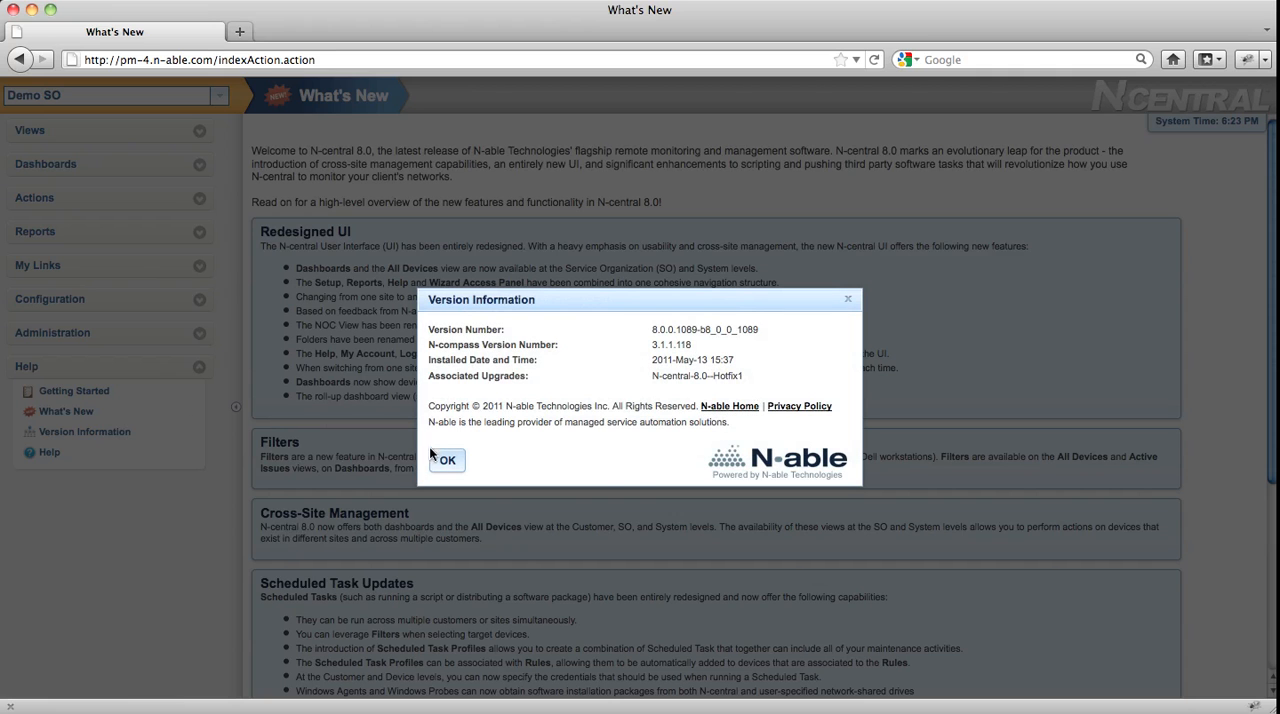
click(446, 460)
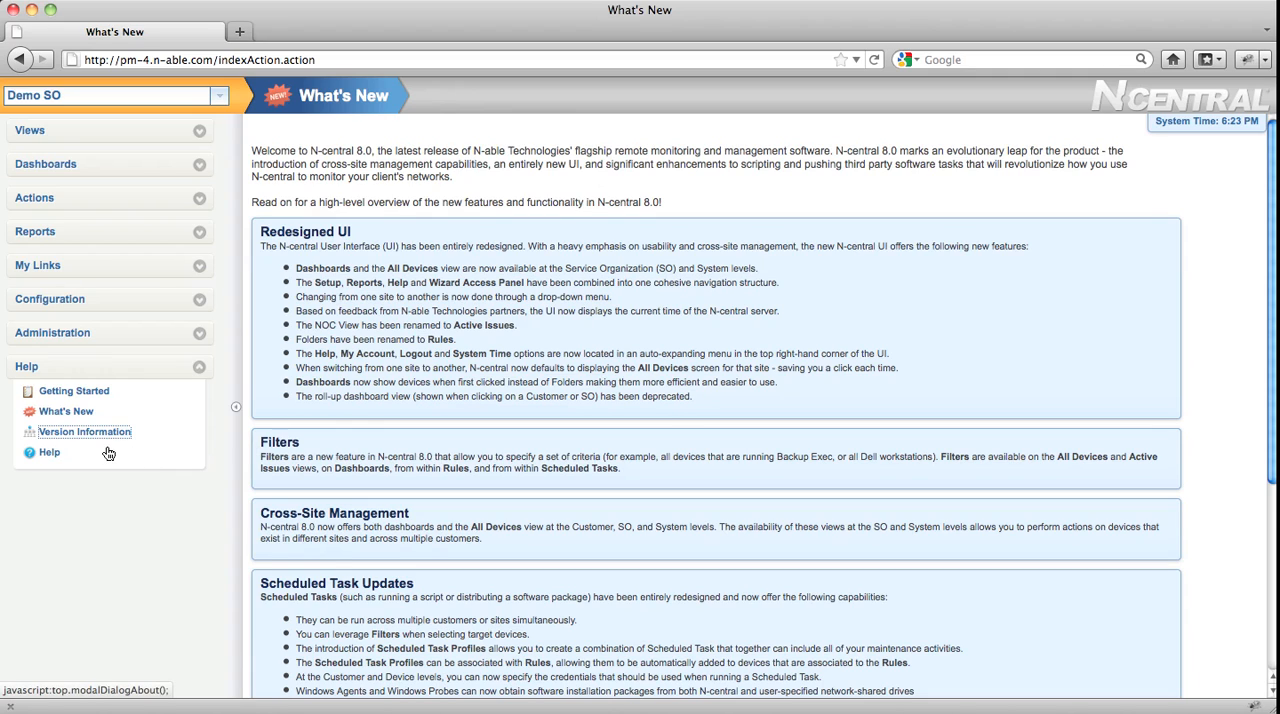
mouse_move(63, 458)
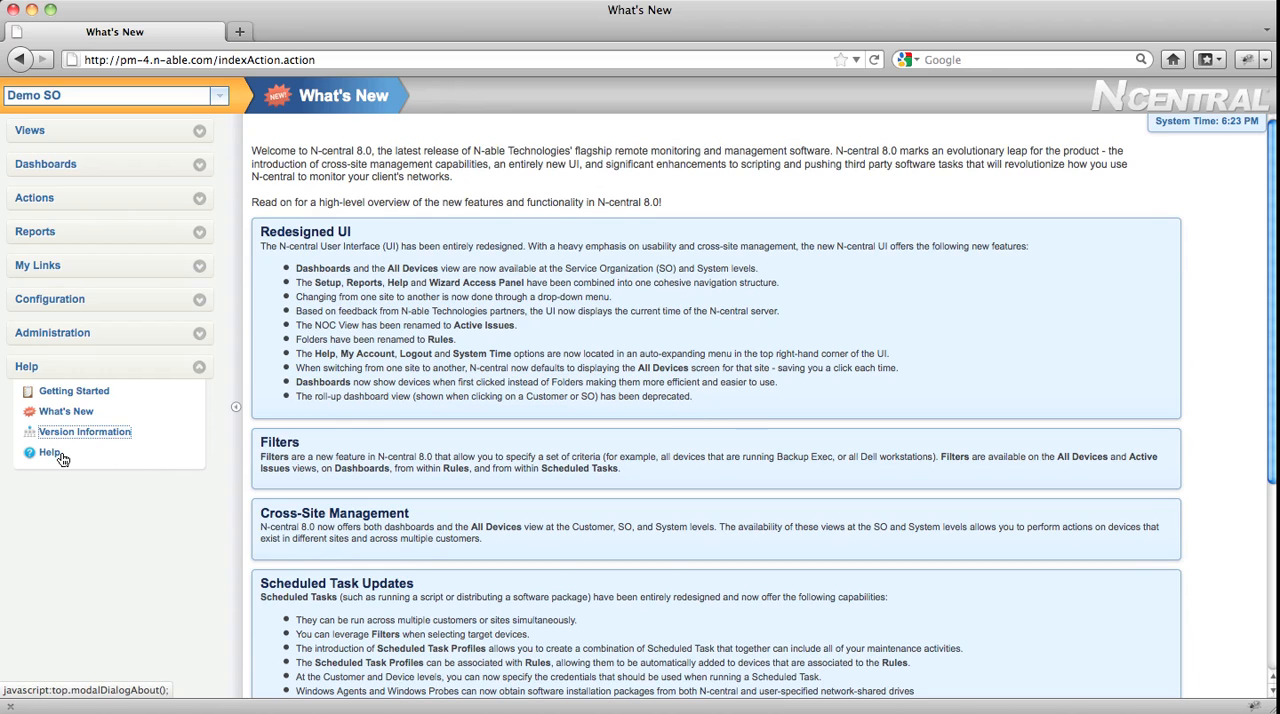
mouse_move(183, 483)
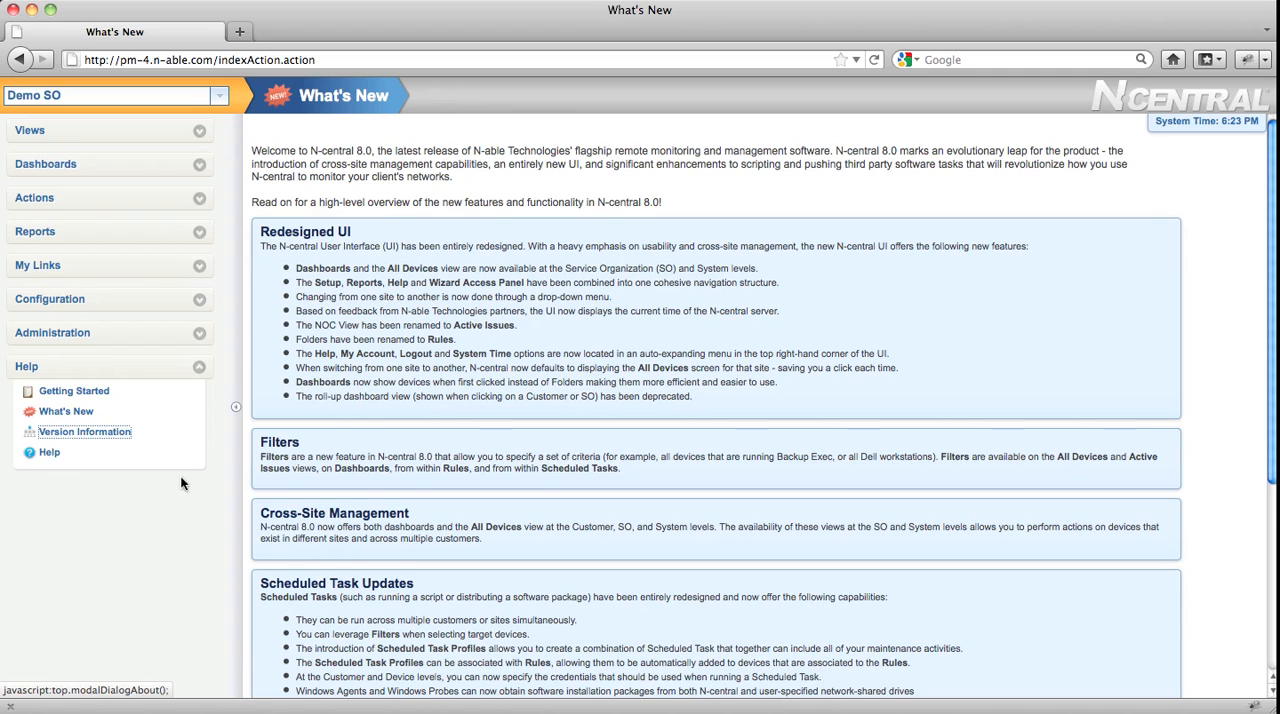
mouse_move(1227, 193)
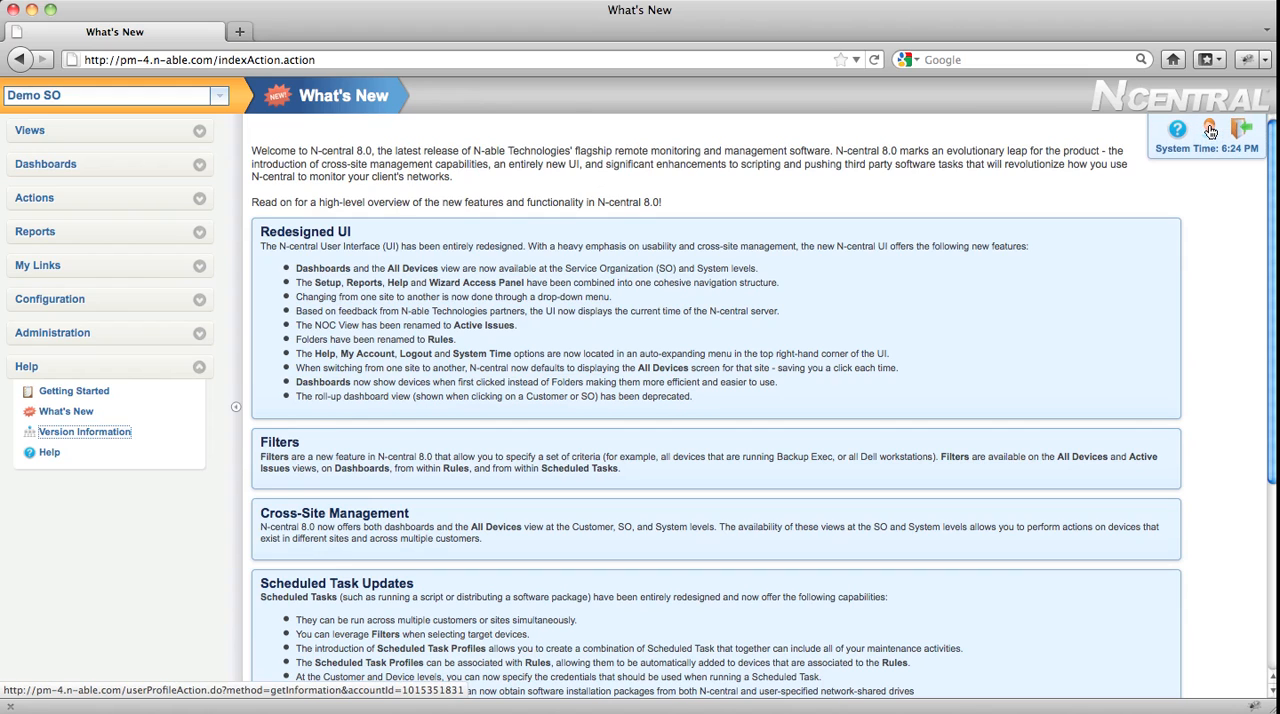
mouse_move(1209, 130)
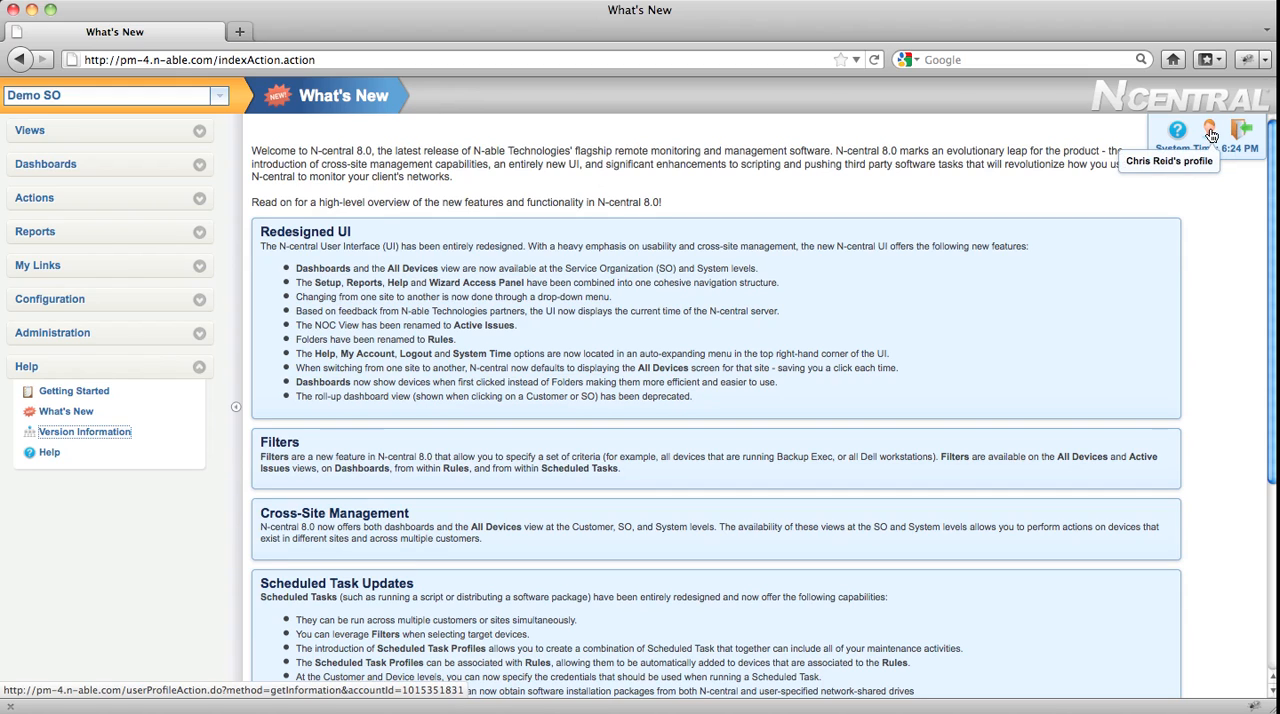
mouse_move(1241, 130)
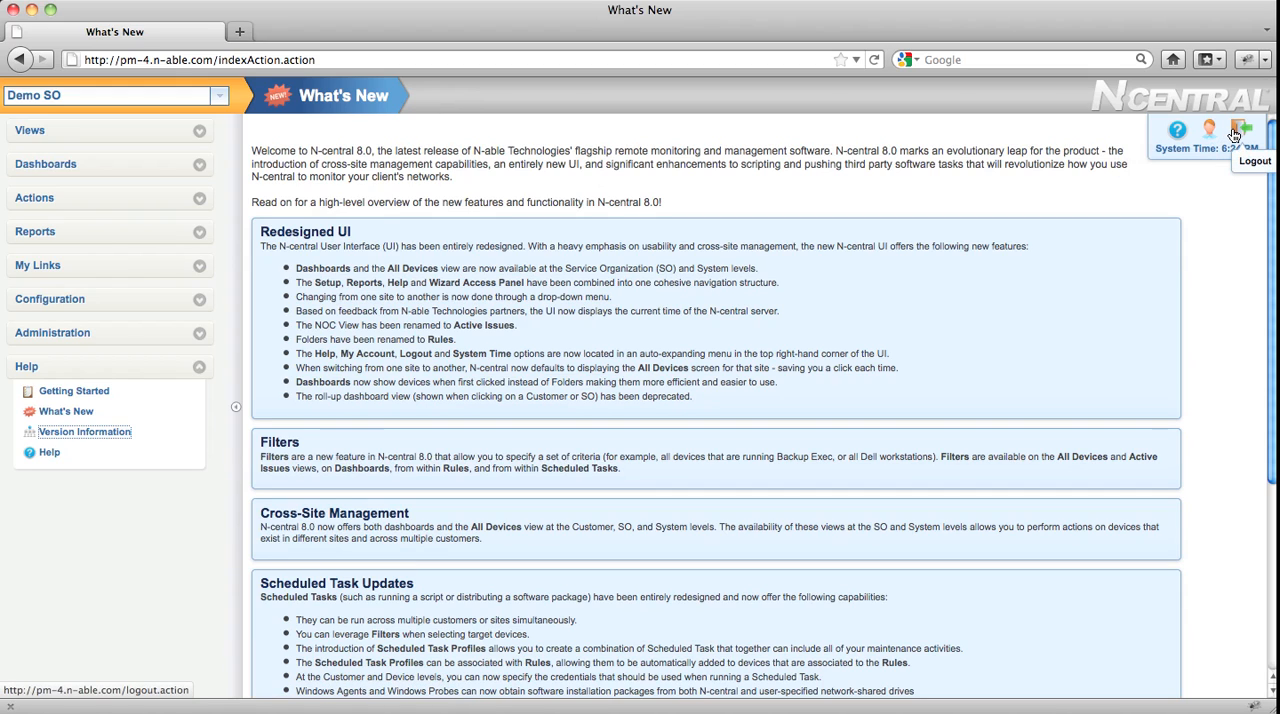